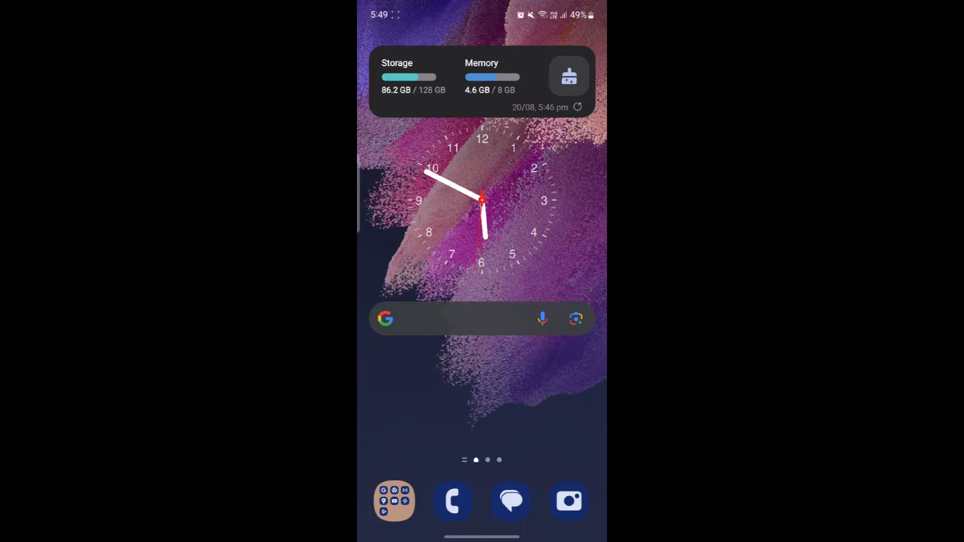
- Search Google Play for 'Kindle' and start installing the Amazon Kindle app
left_click(394, 501)
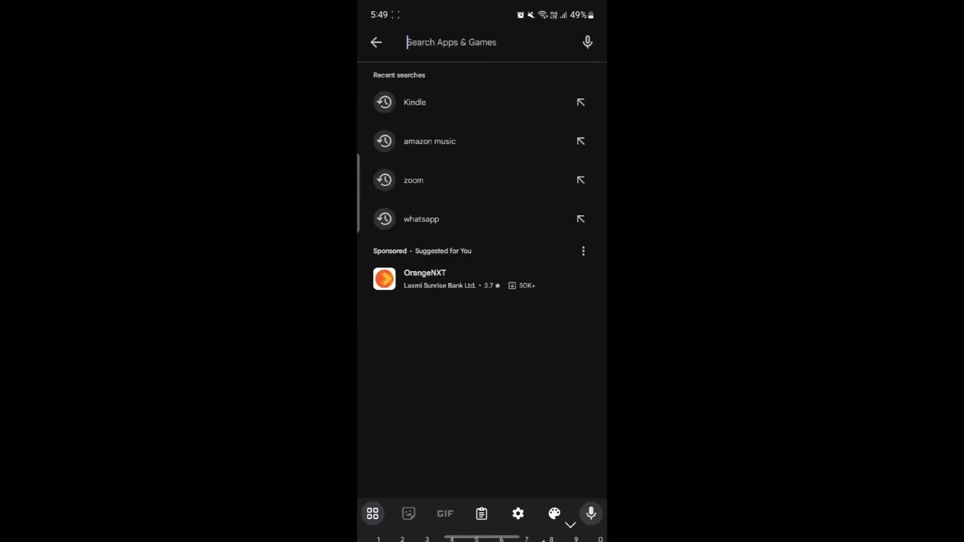
left_click(414, 102)
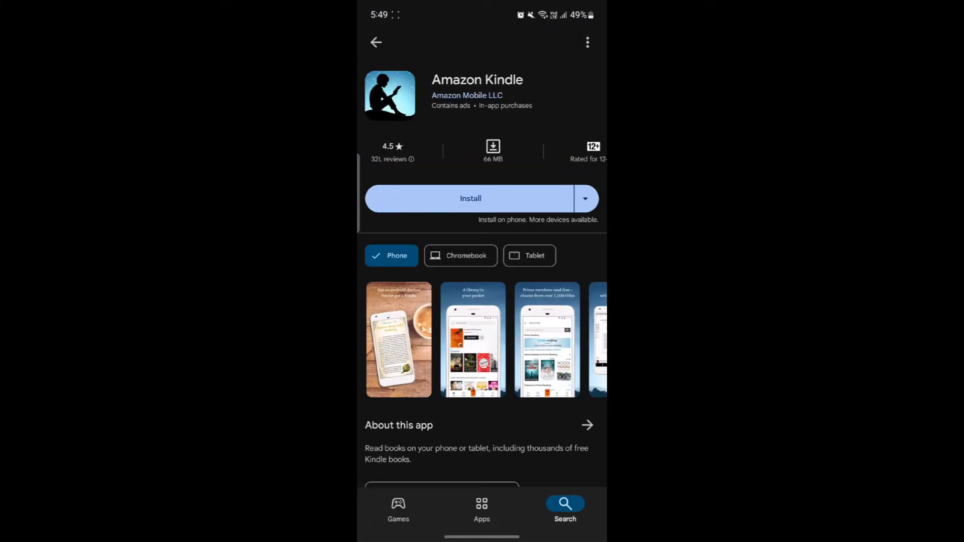
left_click(422, 190)
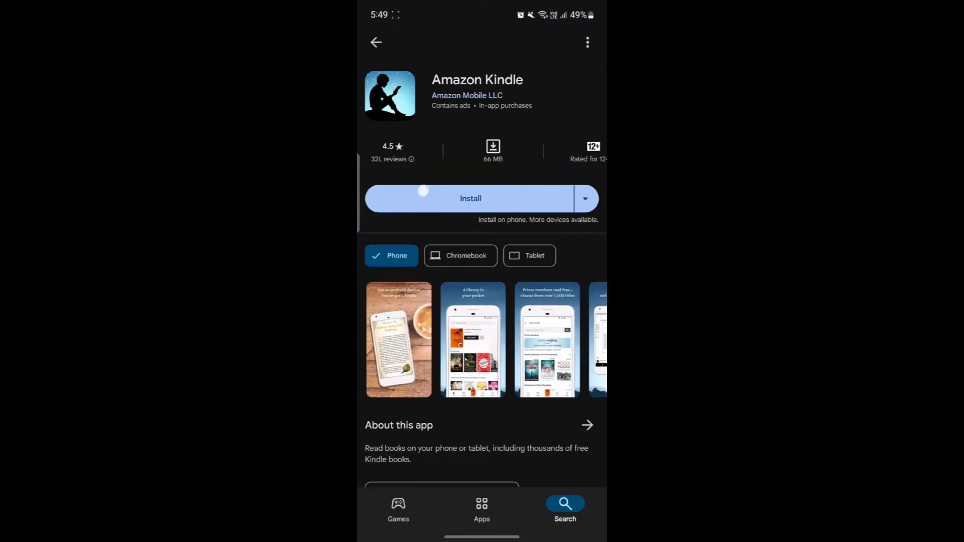
left_click(471, 198)
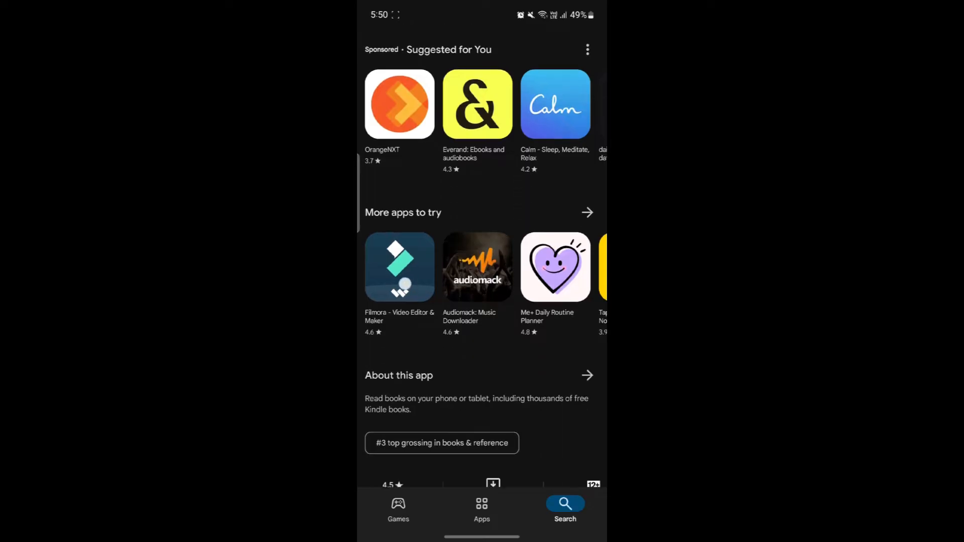
- Scroll through Amazon Kindle's About this app description until installation finishes
scroll("down", 3)
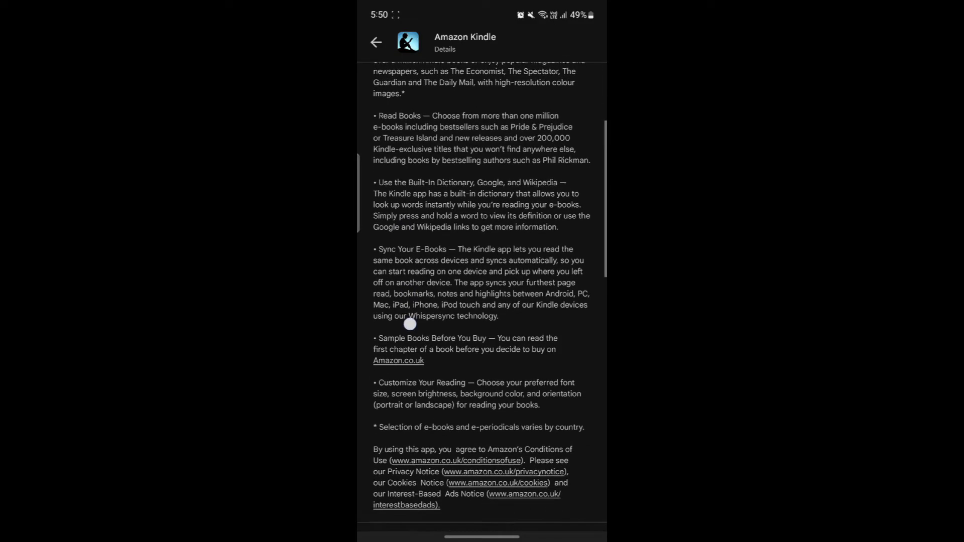
scroll("down", 3)
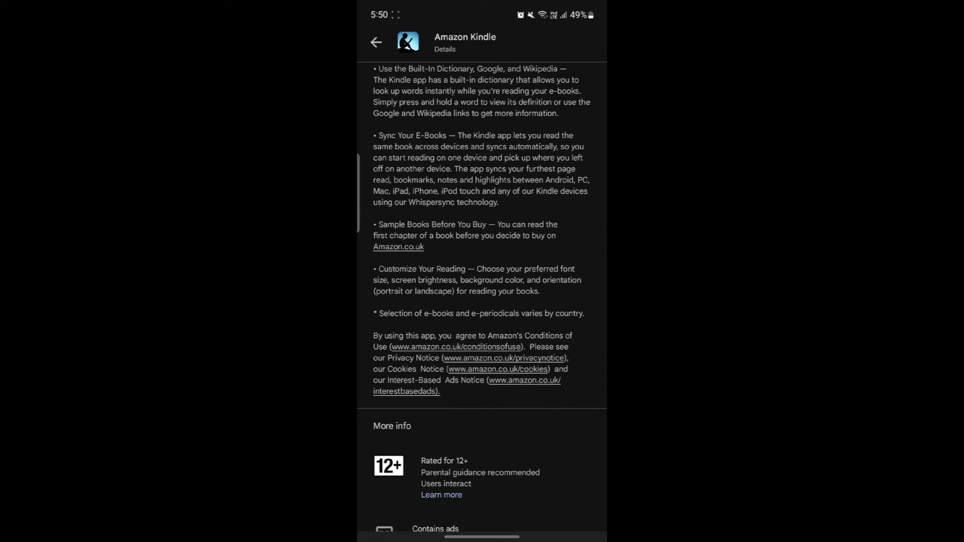
scroll("down", 3)
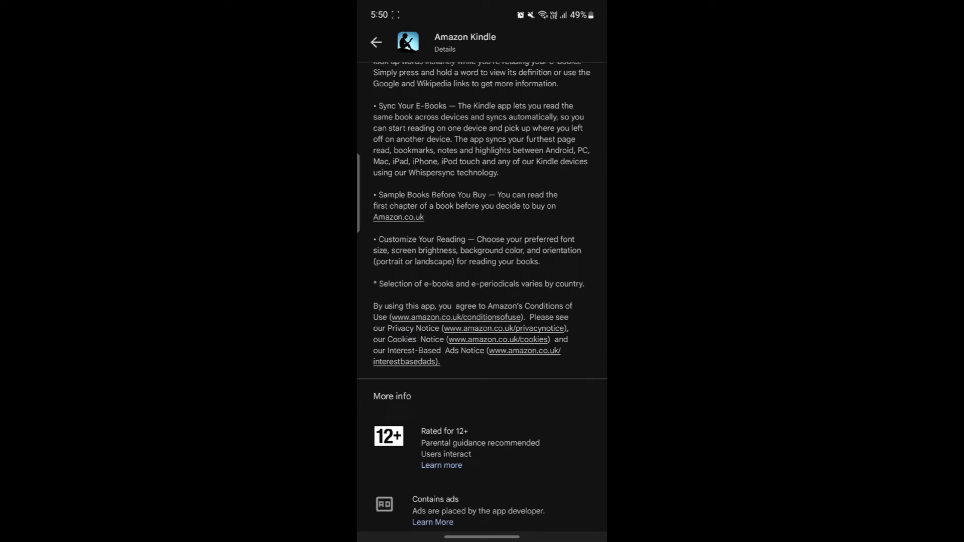
scroll("down", 3)
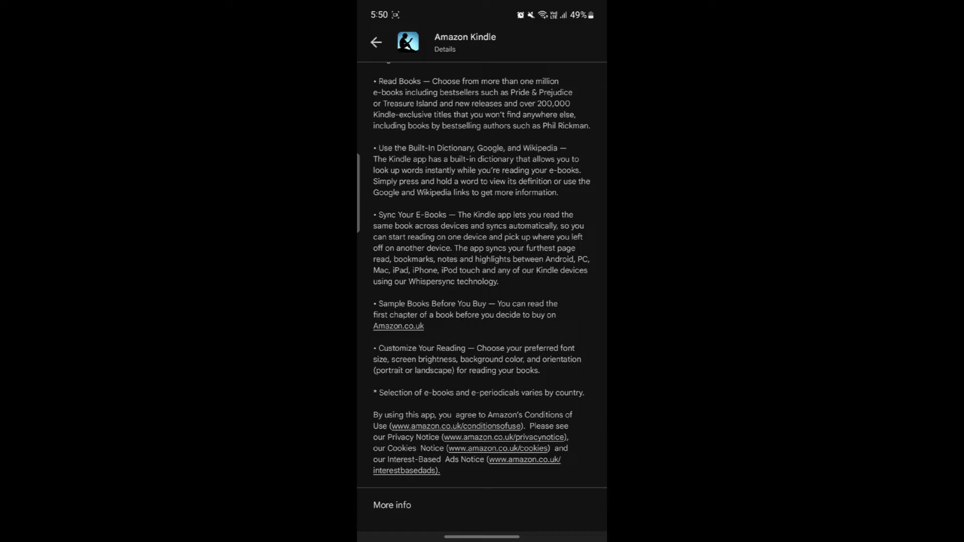
scroll("down", 3)
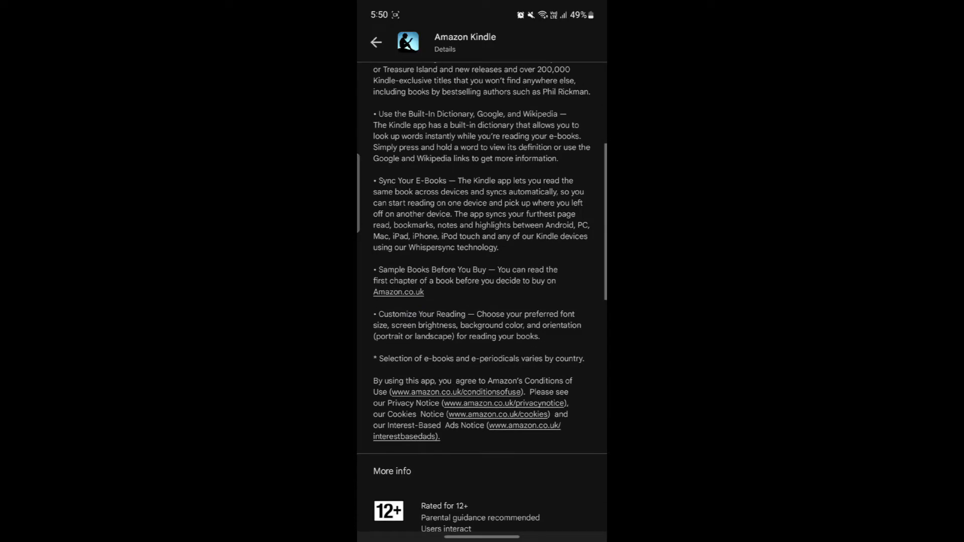
scroll("down", 3)
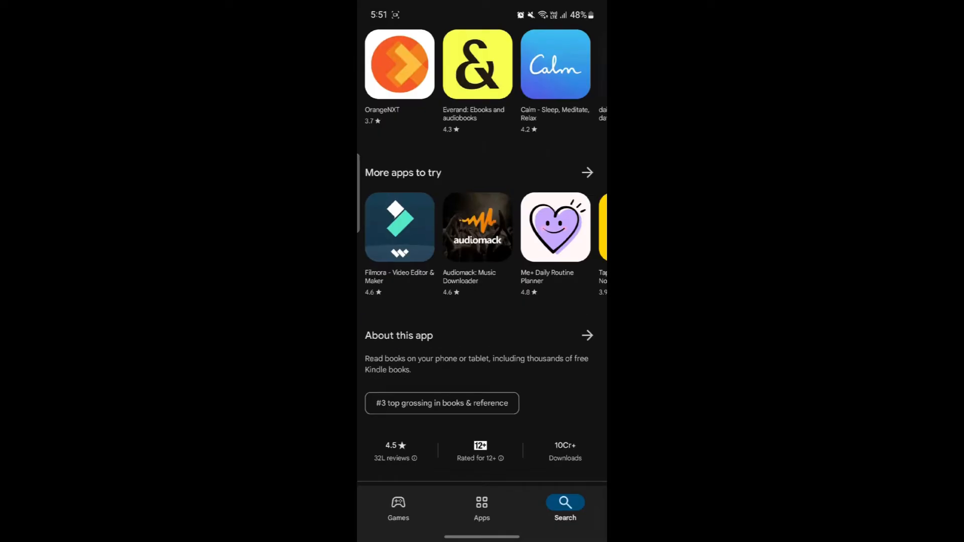
scroll("down", 3)
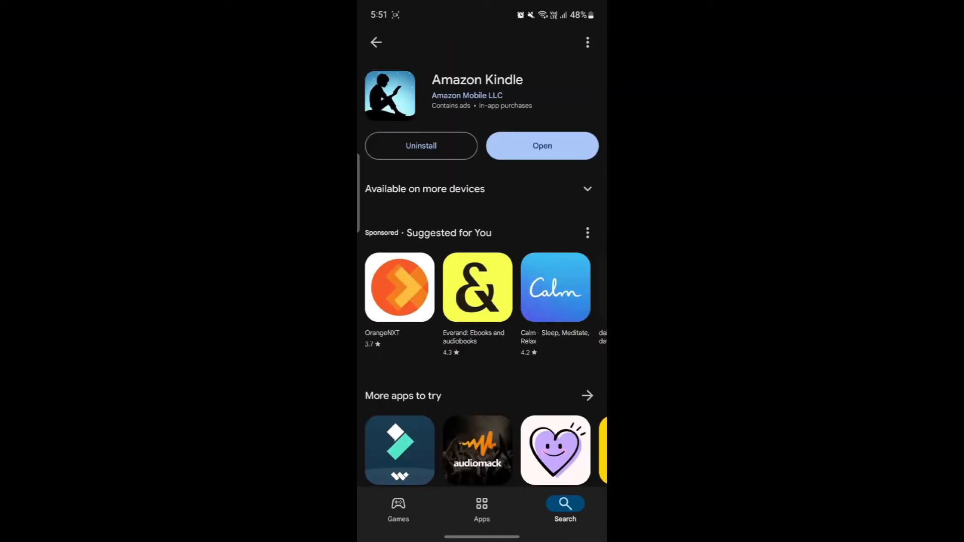
- Launch Kindle, sign in, and show the More page with sync and settings
left_click(541, 146)
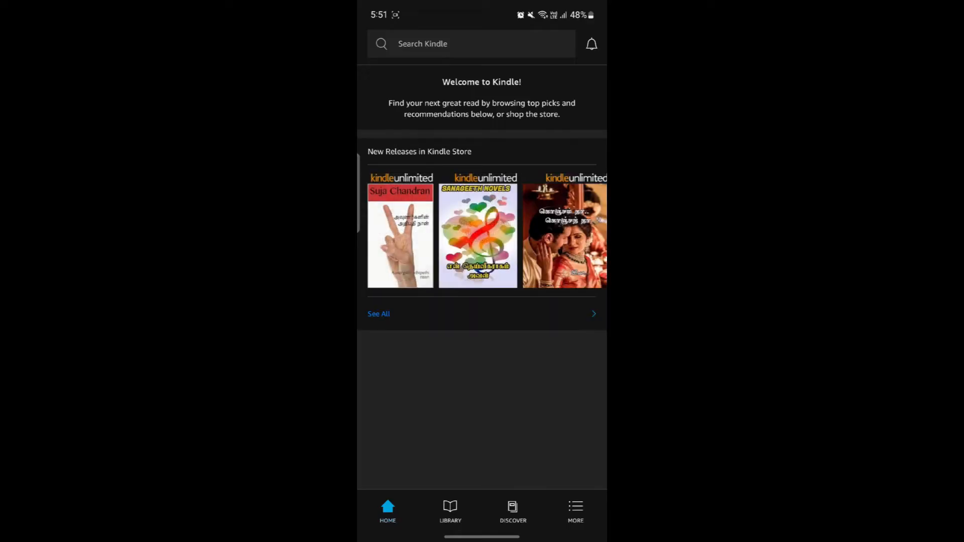
left_click(575, 512)
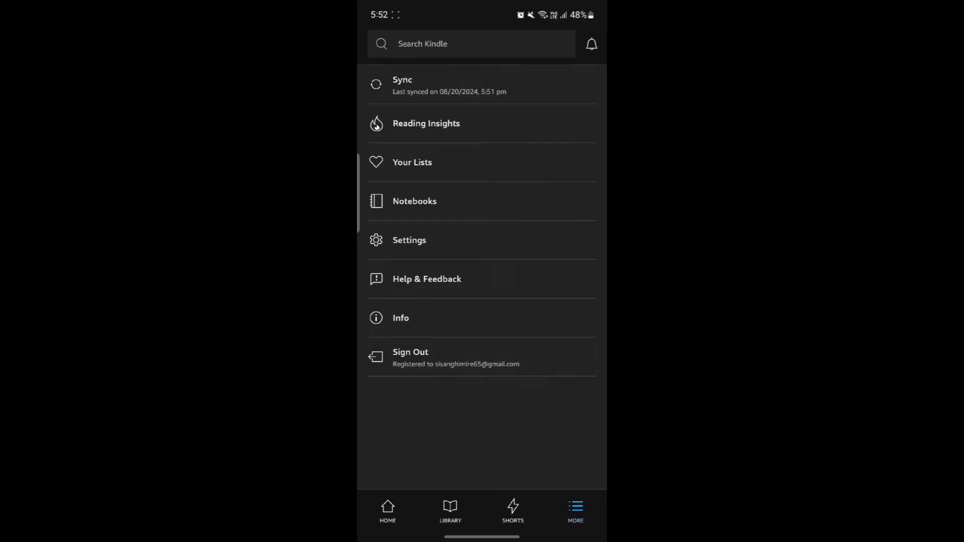
- Browse the Health, Mind & Body, History, and Best Sellers categories from Home
left_click(387, 510)
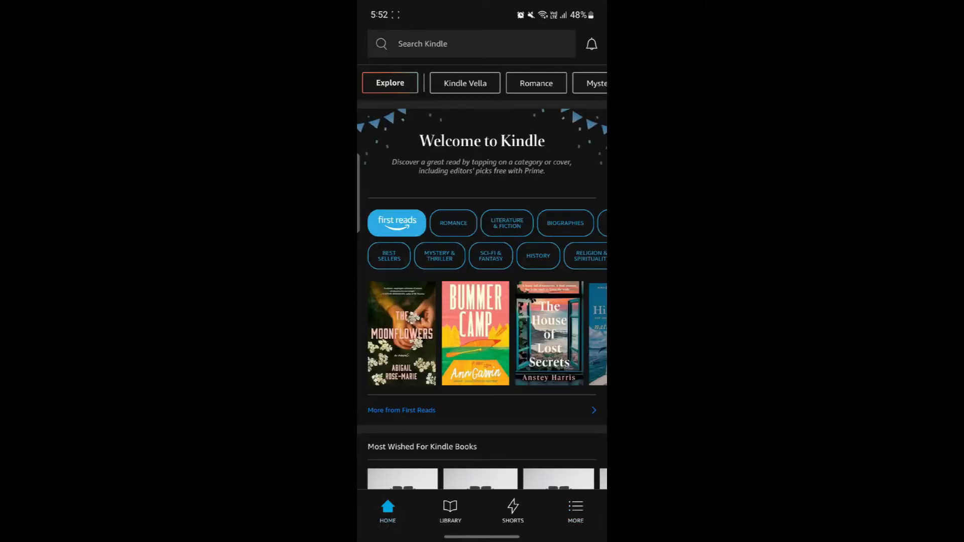
scroll("down", 3)
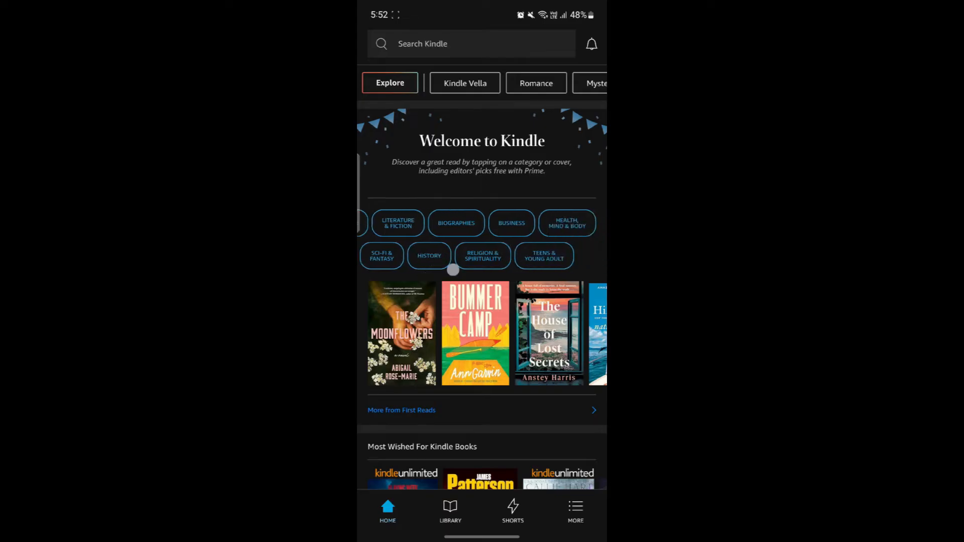
scroll("down", 3)
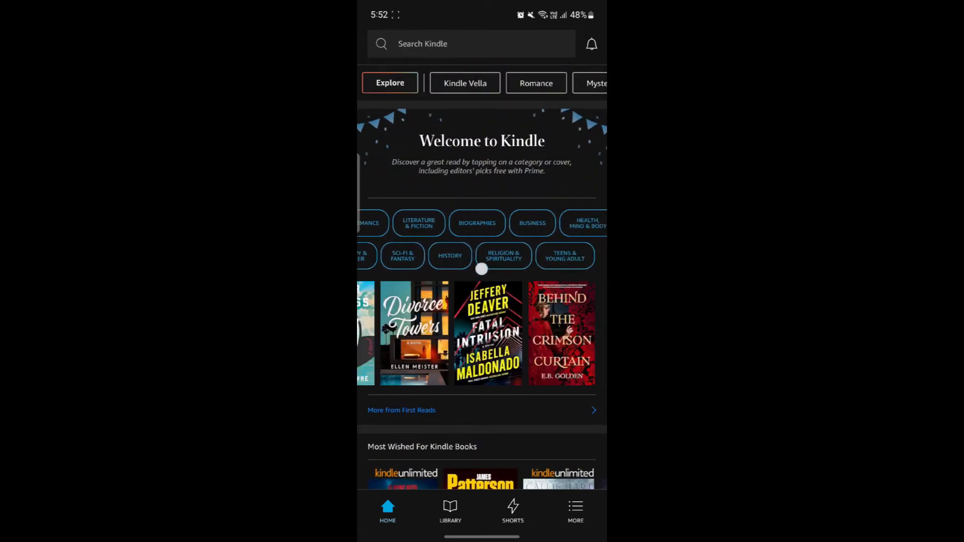
left_click(454, 223)
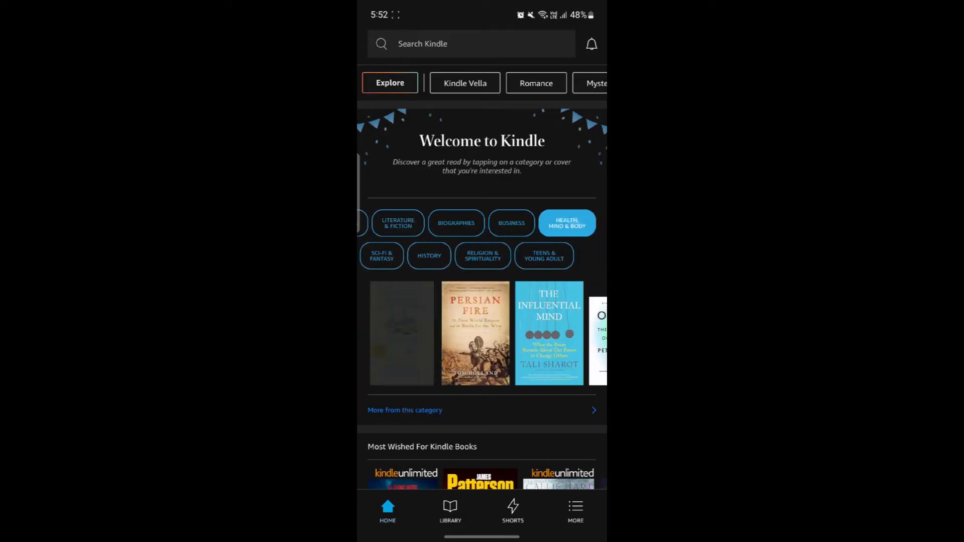
left_click(543, 256)
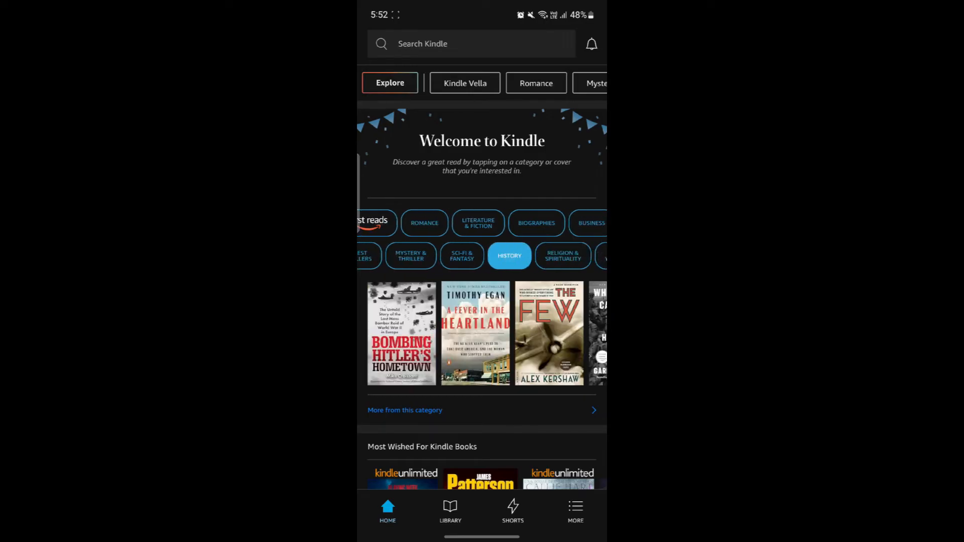
left_click(440, 256)
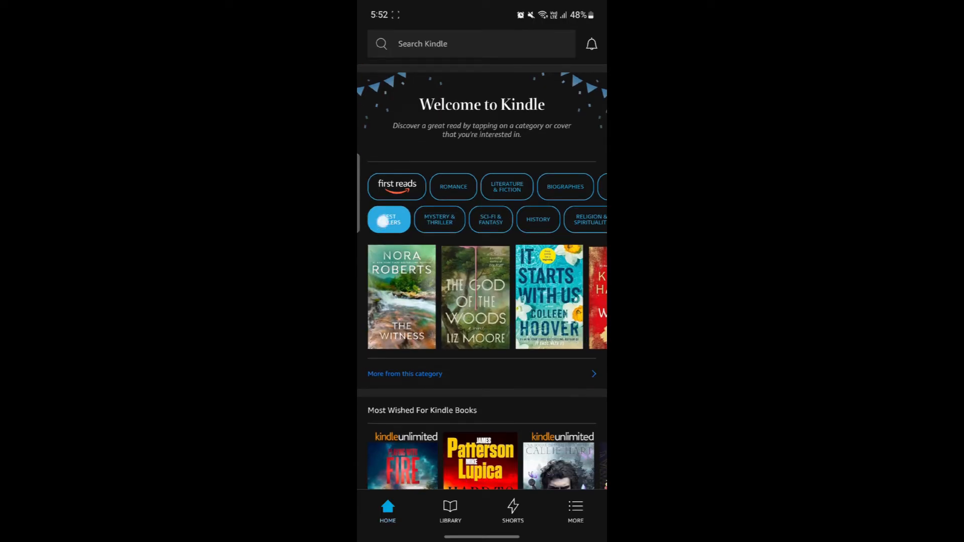
- Download The Witness sample, open it, and look up a word in the dictionary
left_click(401, 296)
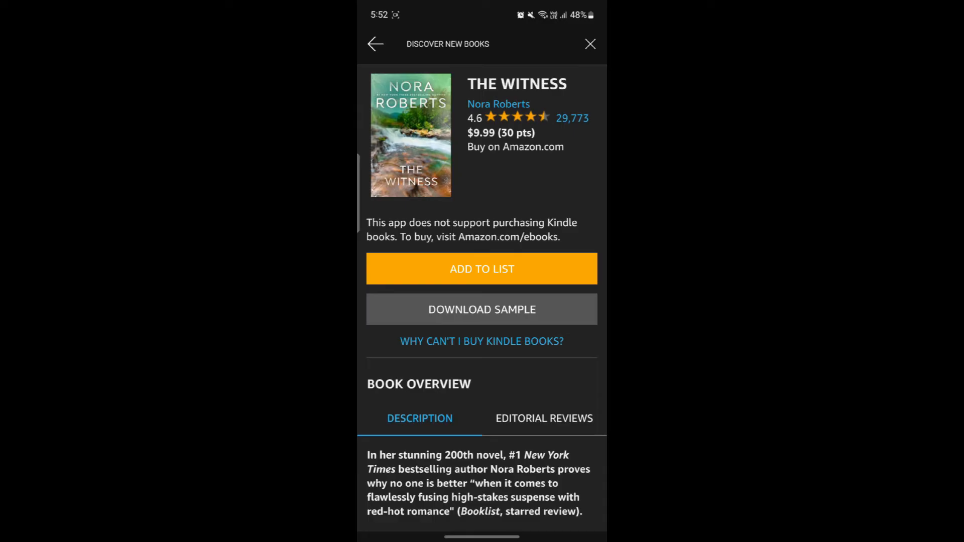
left_click(482, 309)
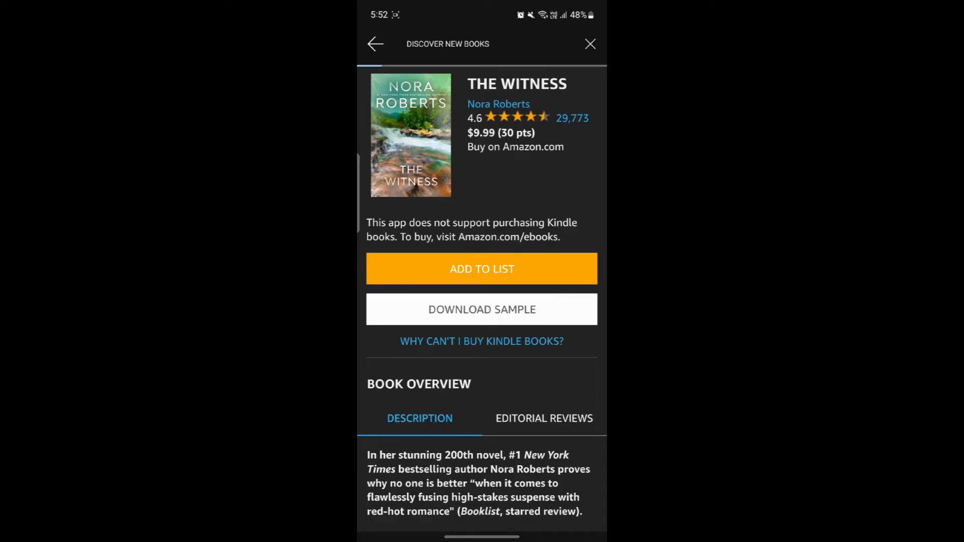
left_click(482, 309)
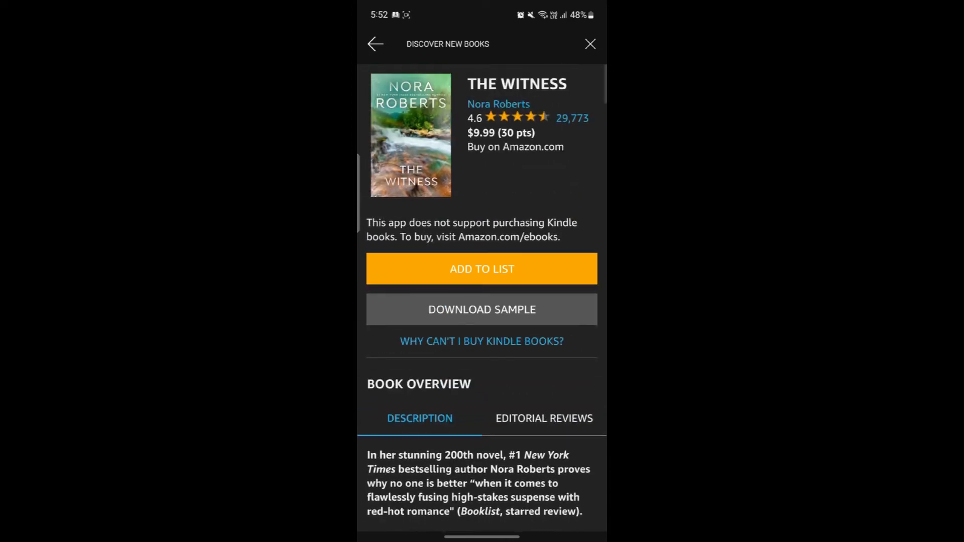
left_click(482, 310)
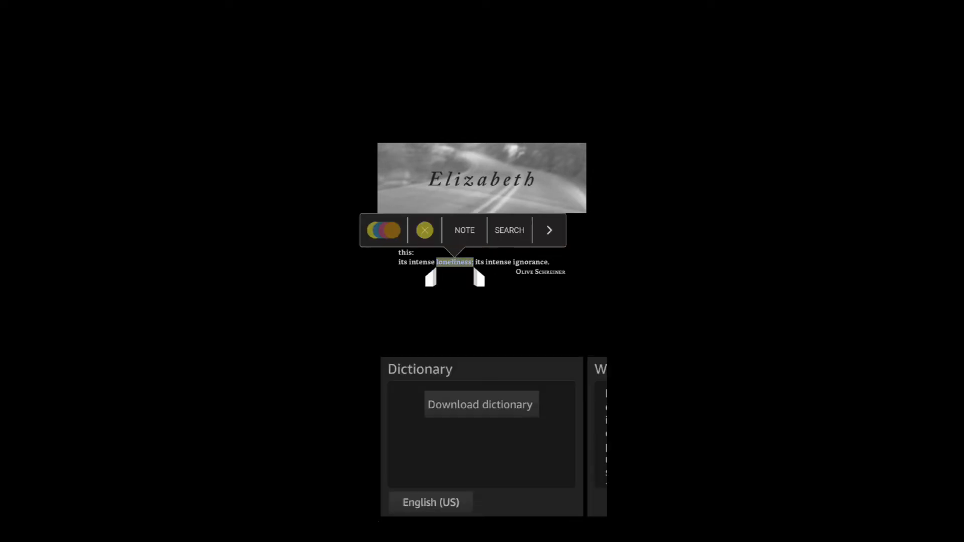
- Show The Witness sample under From Your Library on the Home tab
left_click(424, 230)
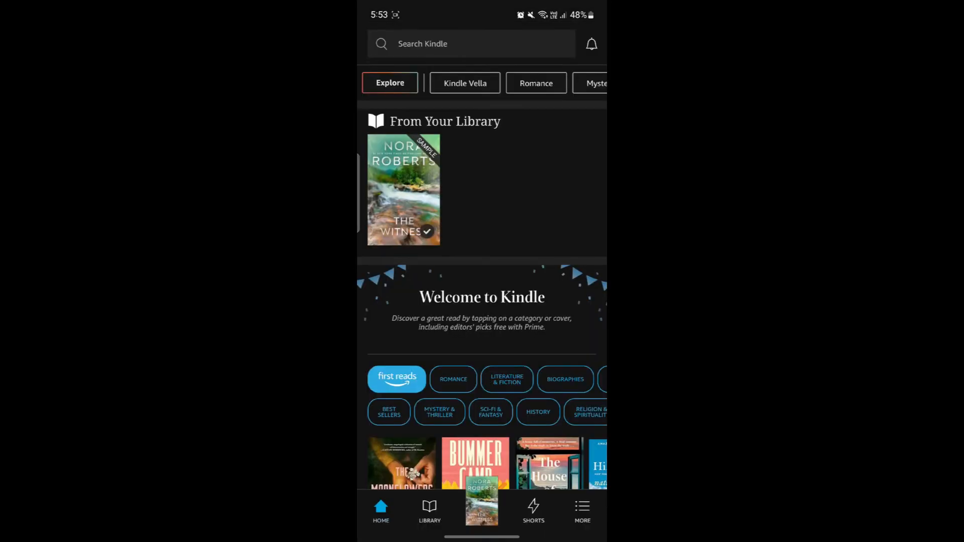
left_click(429, 510)
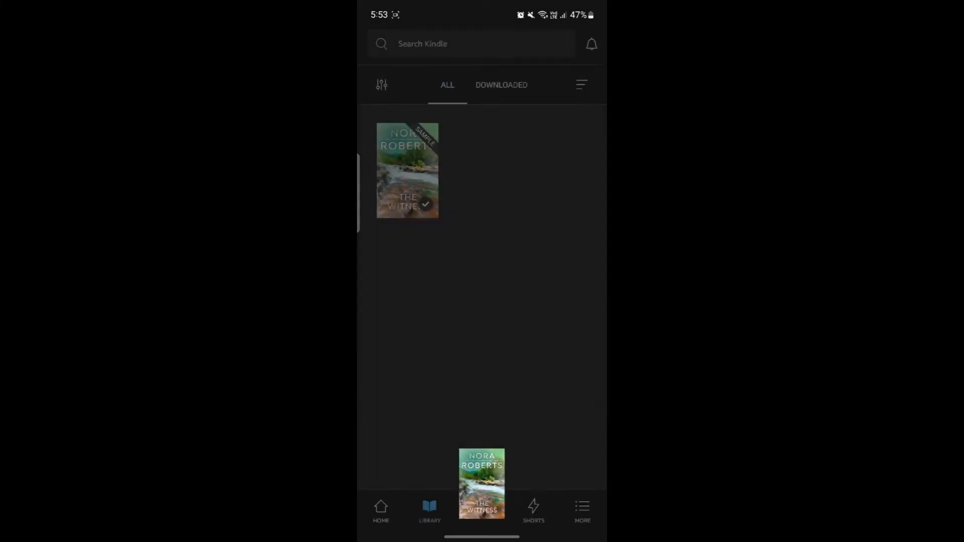
- Search the Kindle store for 'mindfck series' and open The Risk's details page
left_click(381, 510)
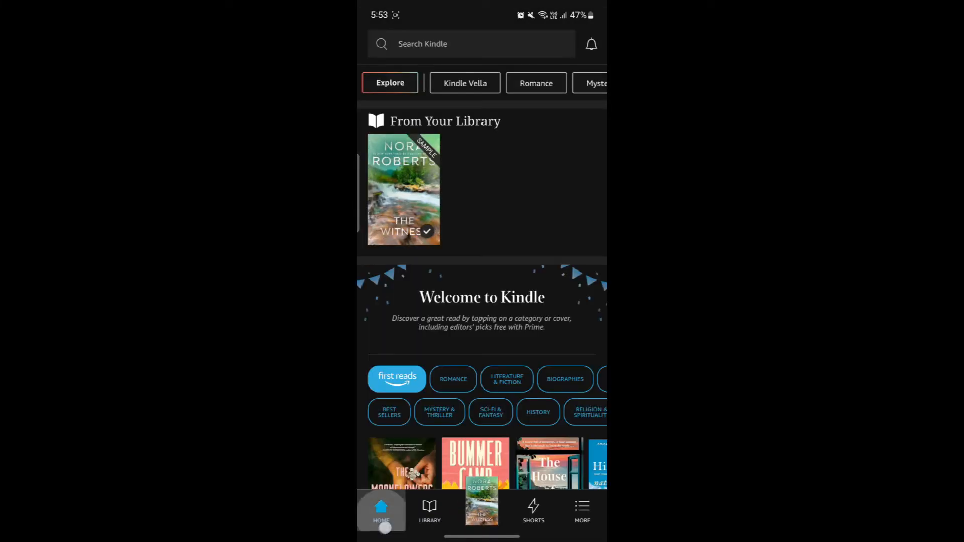
left_click(470, 44)
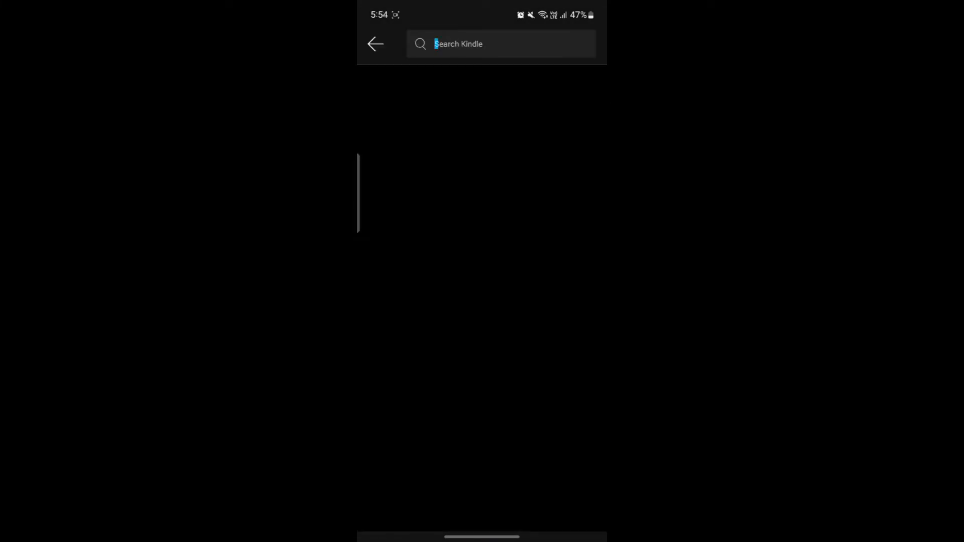
type("min")
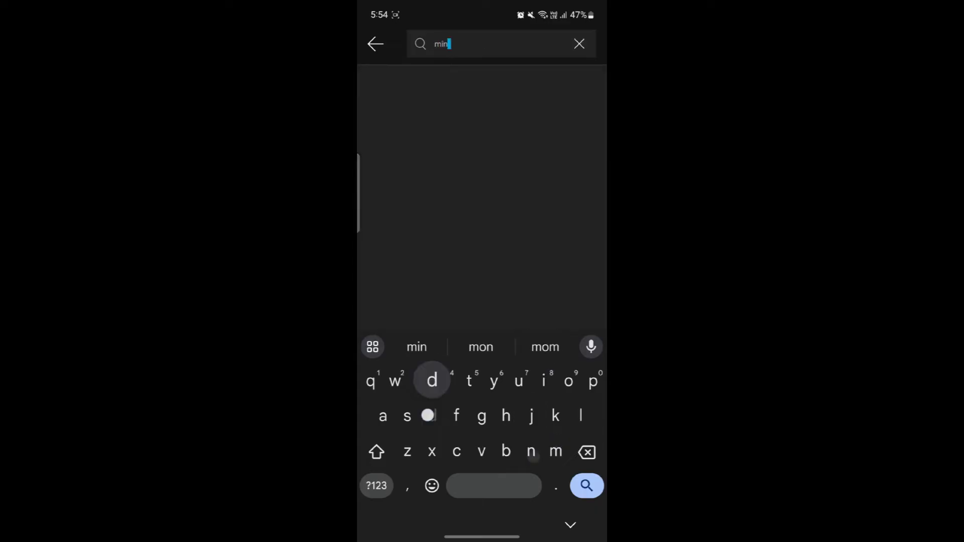
type("mindfck series")
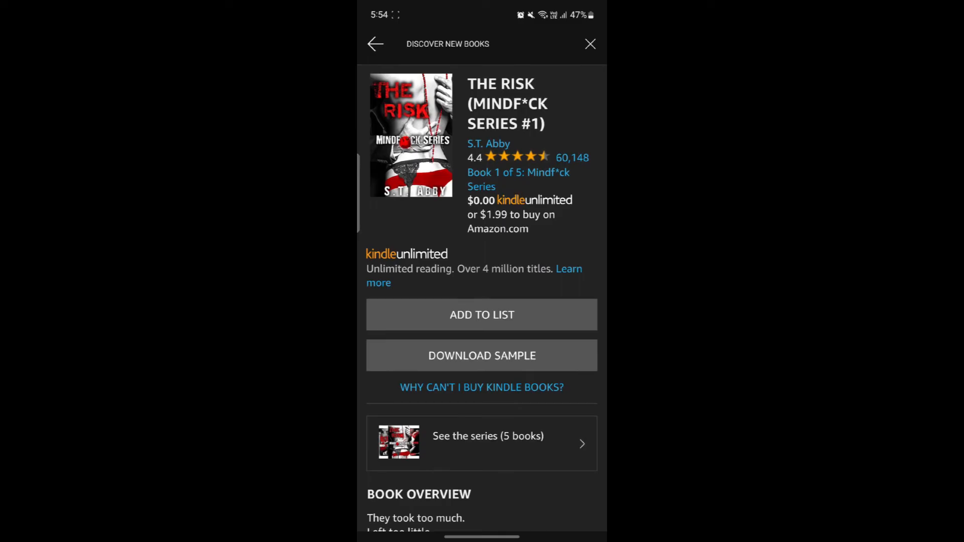
- Download a free sample of The Risk
scroll("down", 3)
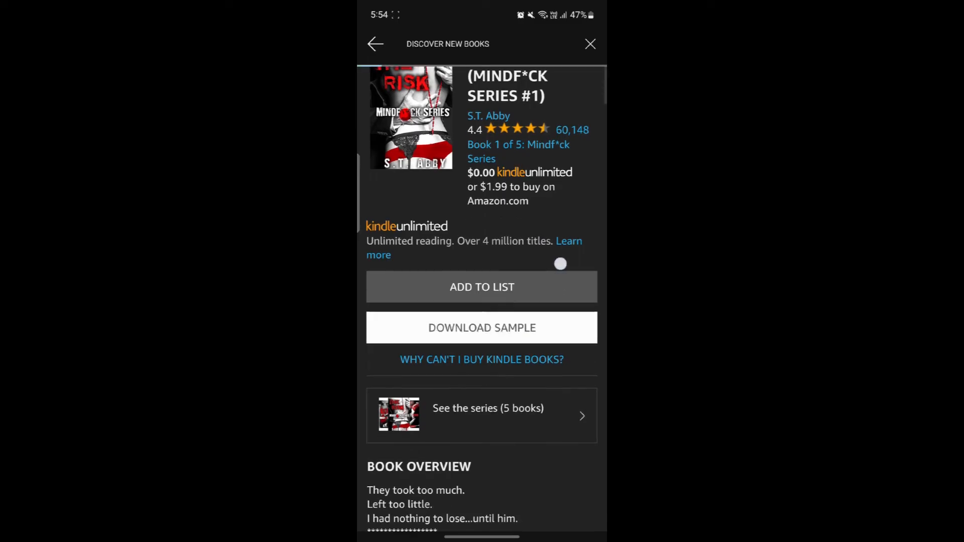
left_click(482, 328)
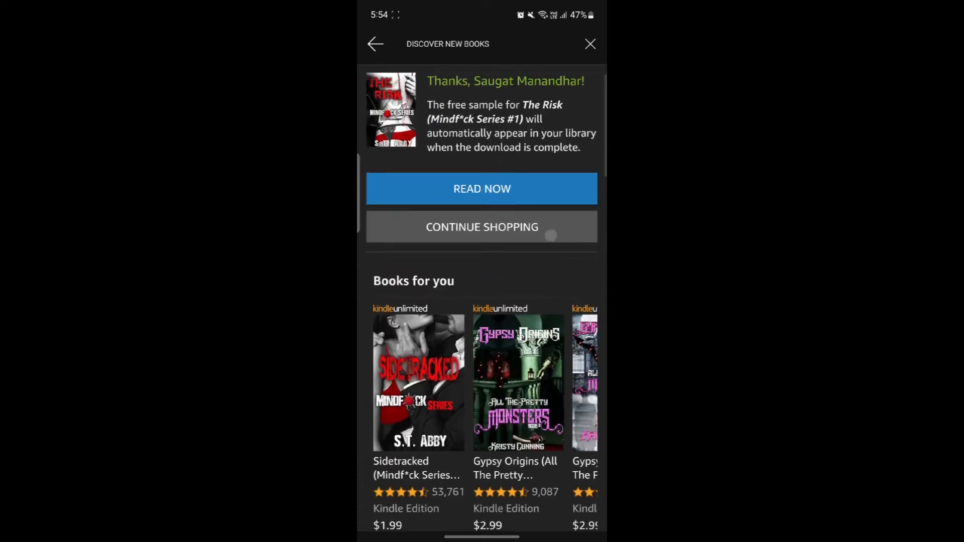
scroll("down", 3)
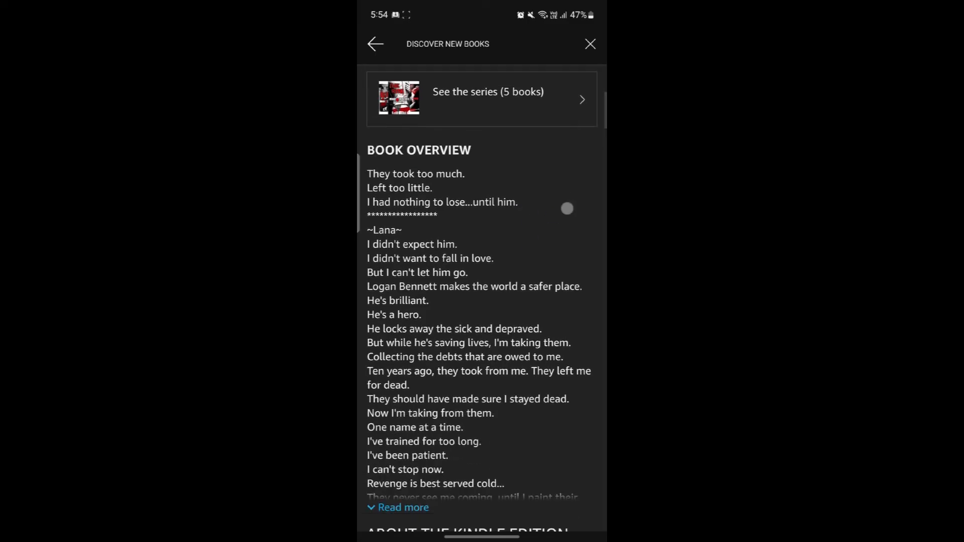
- Follow author S.T. Abby from About the Author and return home
scroll("down", 3)
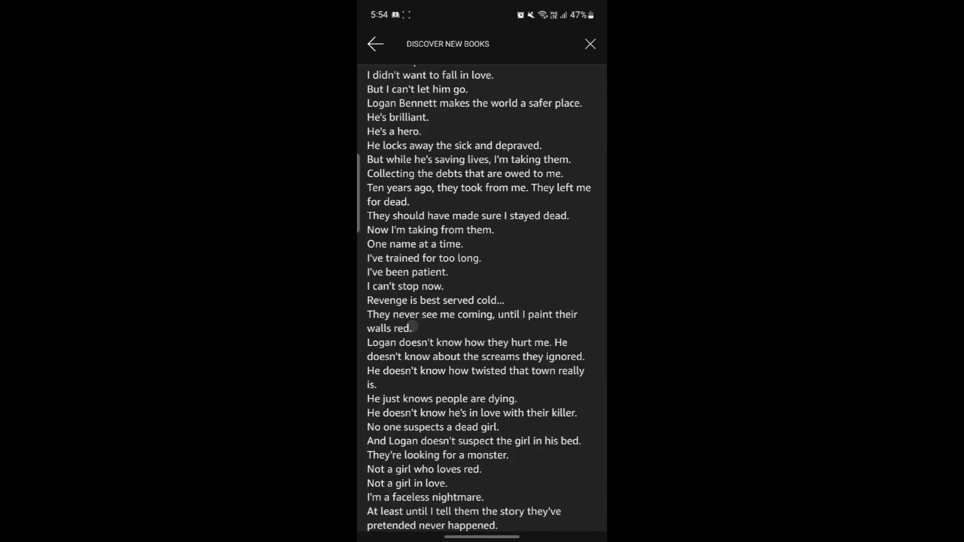
scroll("down", 3)
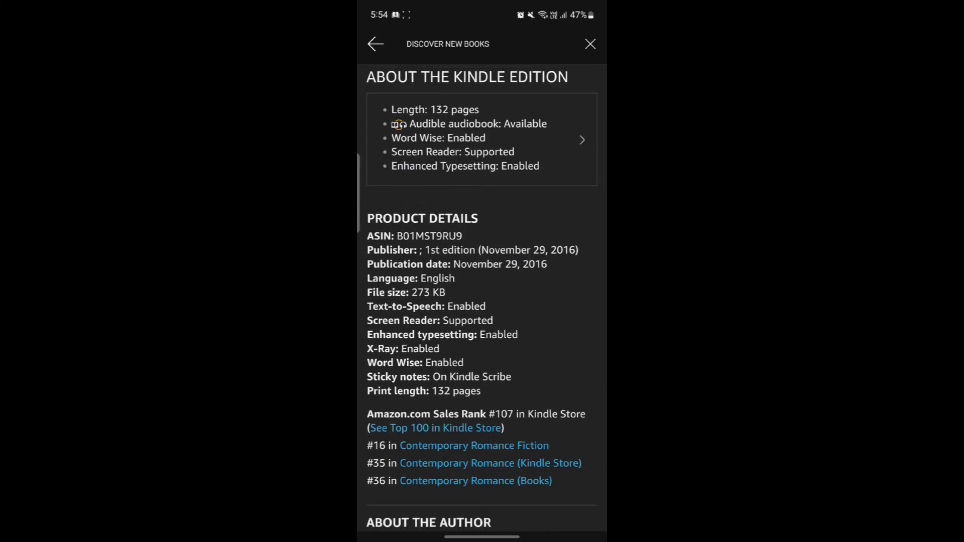
scroll("down", 3)
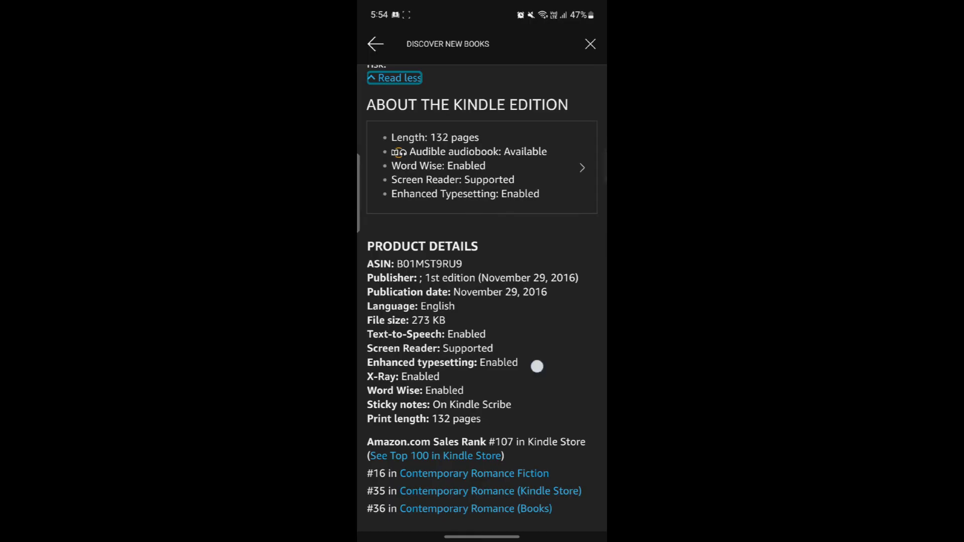
scroll("down", 3)
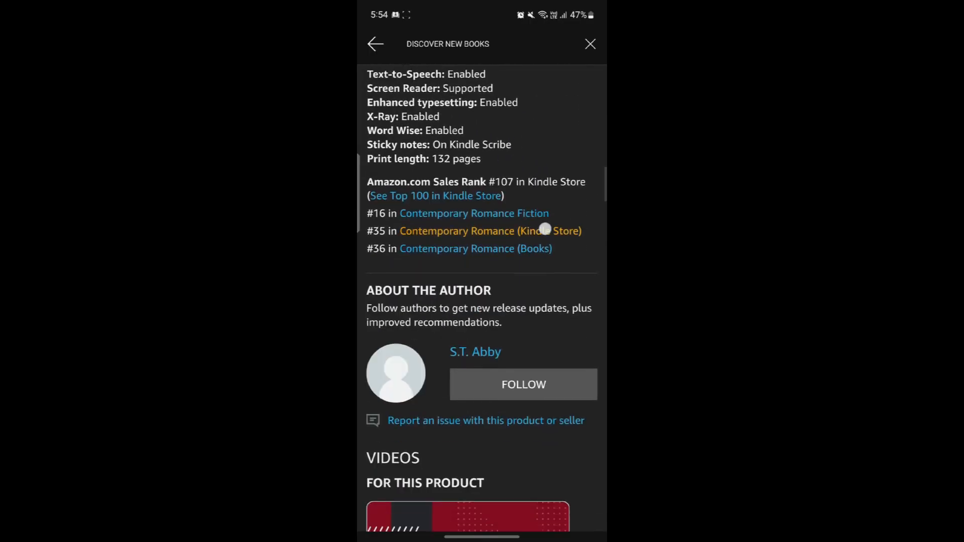
scroll("down", 3)
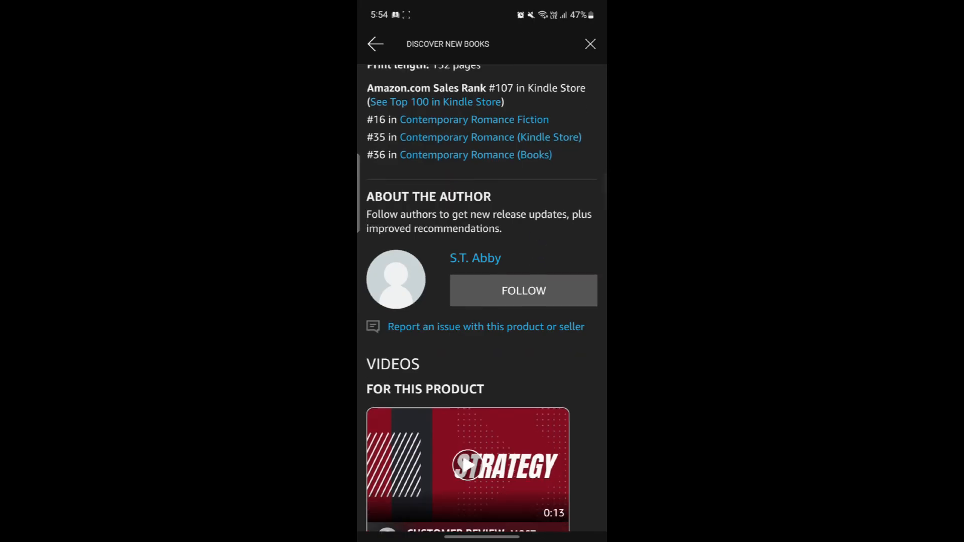
left_click(523, 290)
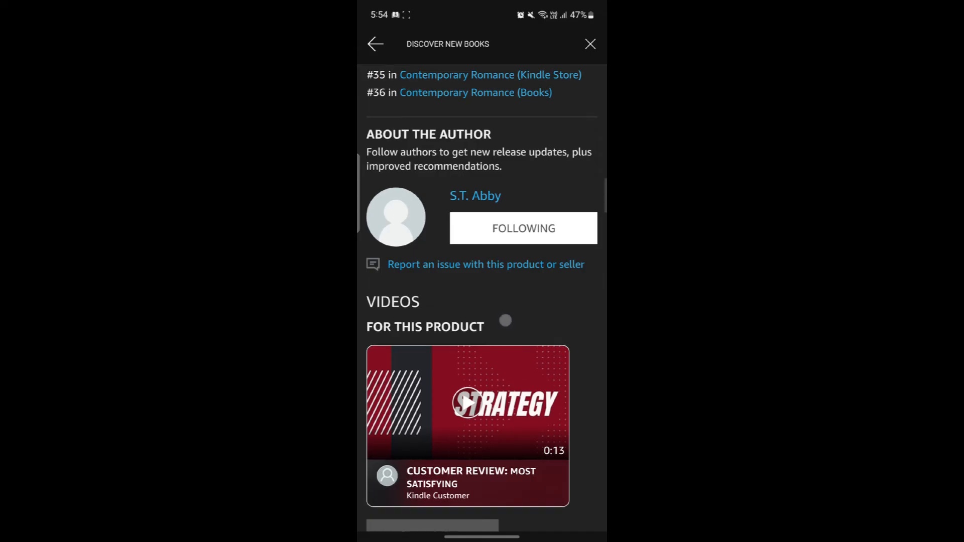
scroll("down", 3)
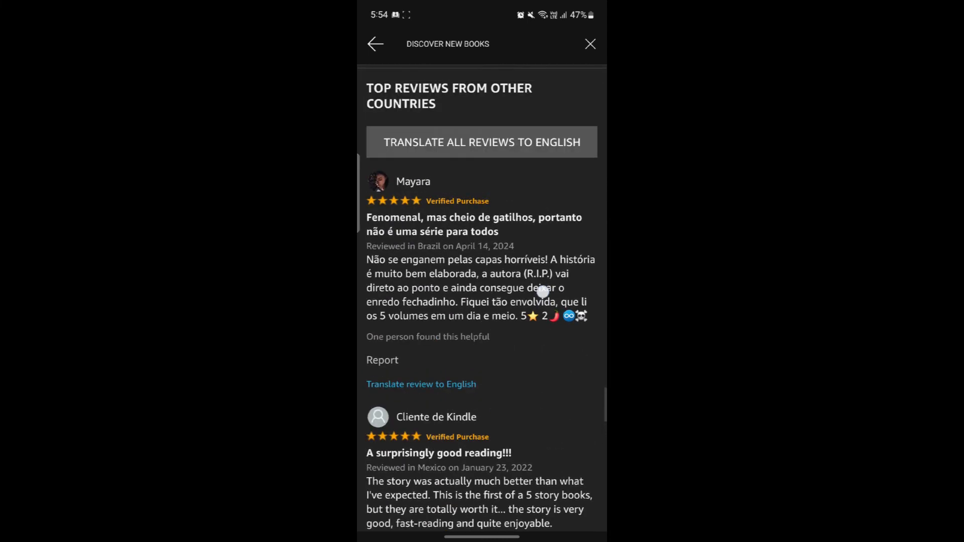
scroll("down", 3)
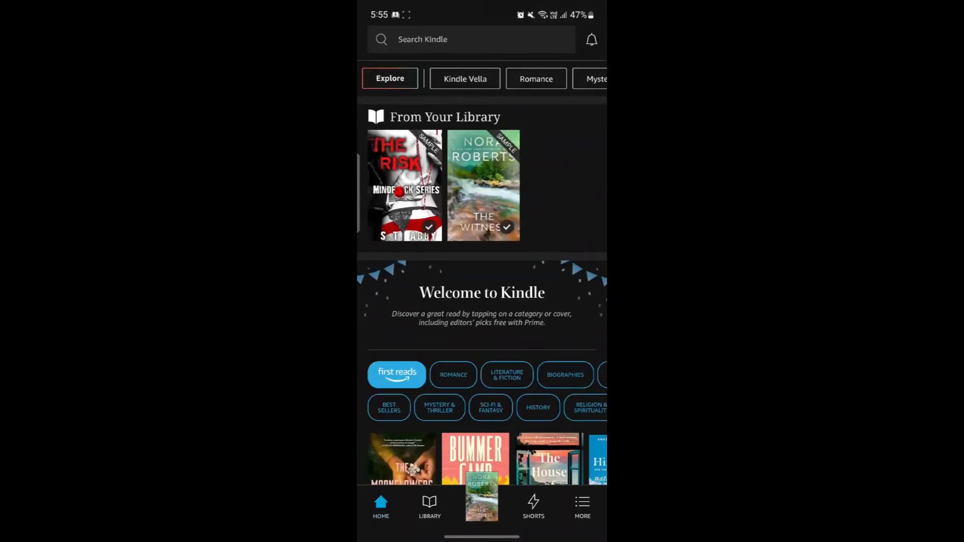
- View The Risk and The Witness samples in the library, then open the Kindle eBooks store
left_click(429, 507)
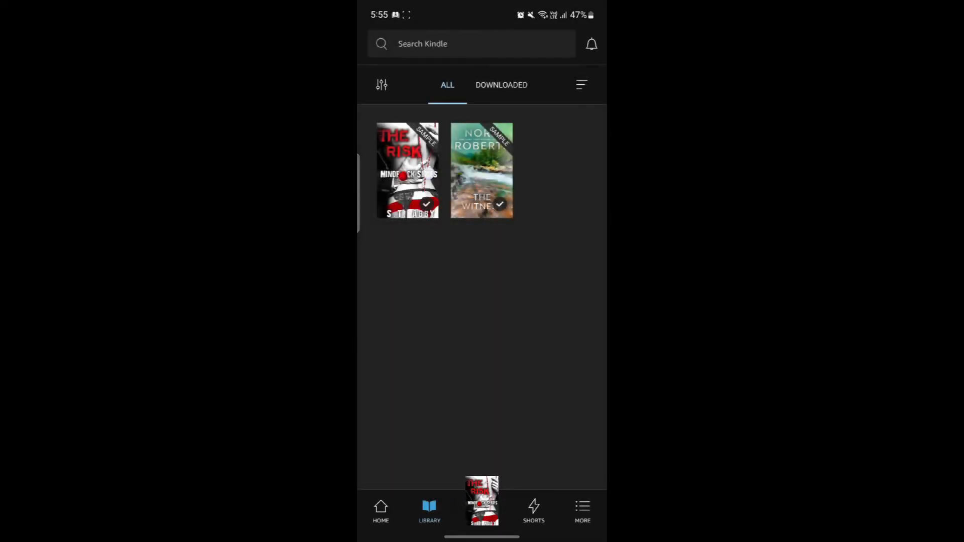
left_click(407, 170)
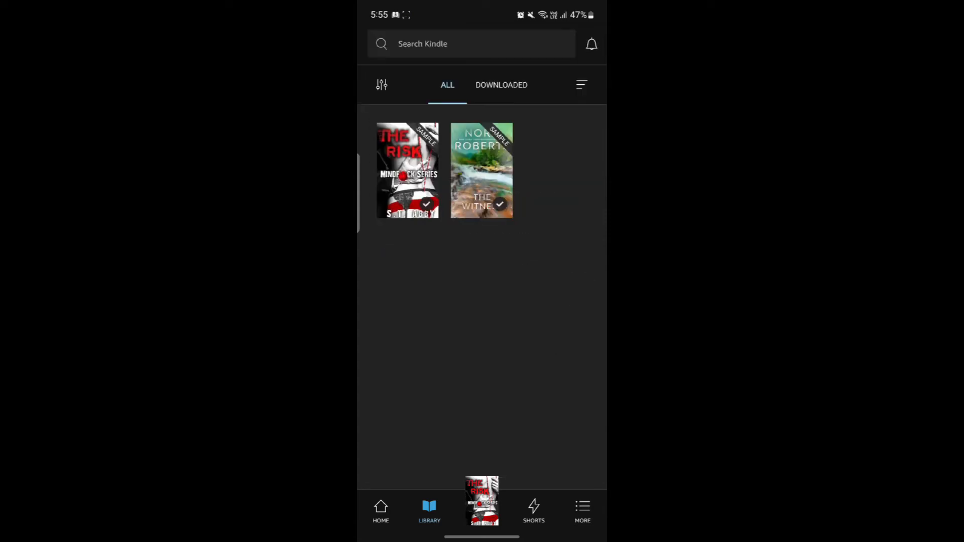
left_click(533, 511)
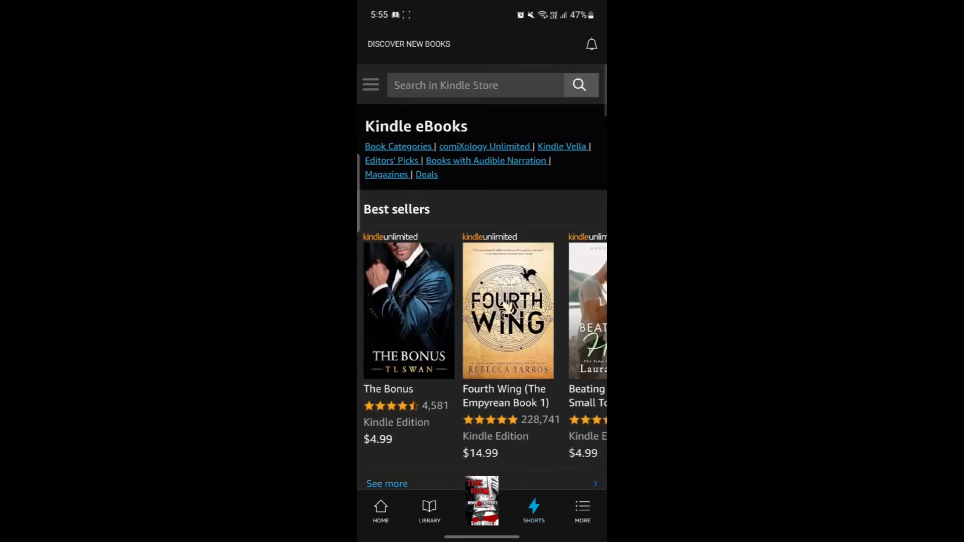
- Scroll Discover New Books and view How Lucky's store details
scroll("down", 3)
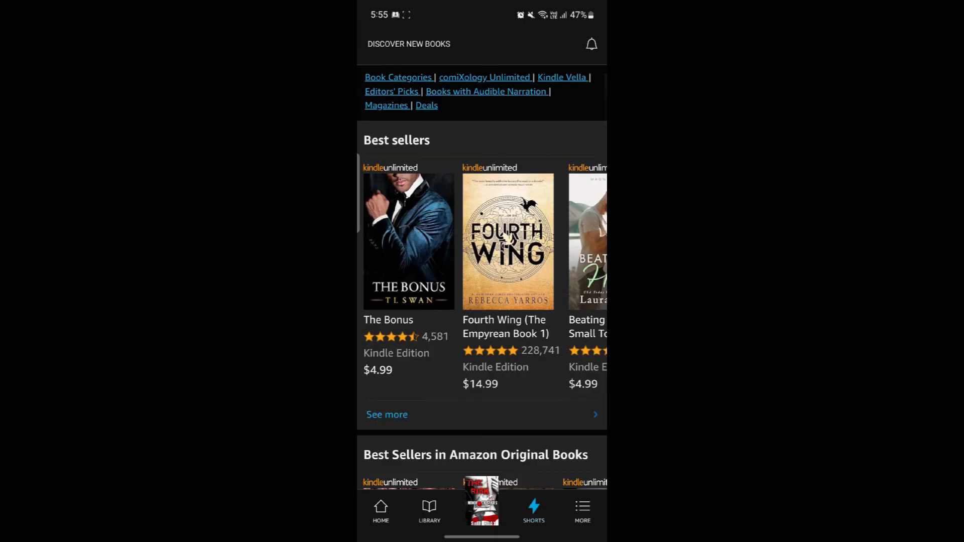
scroll("down", 3)
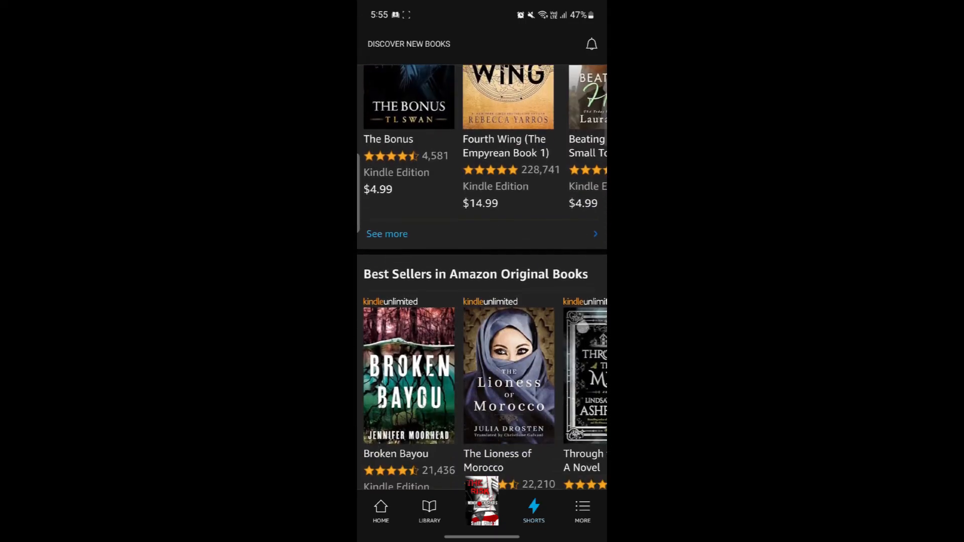
scroll("down", 3)
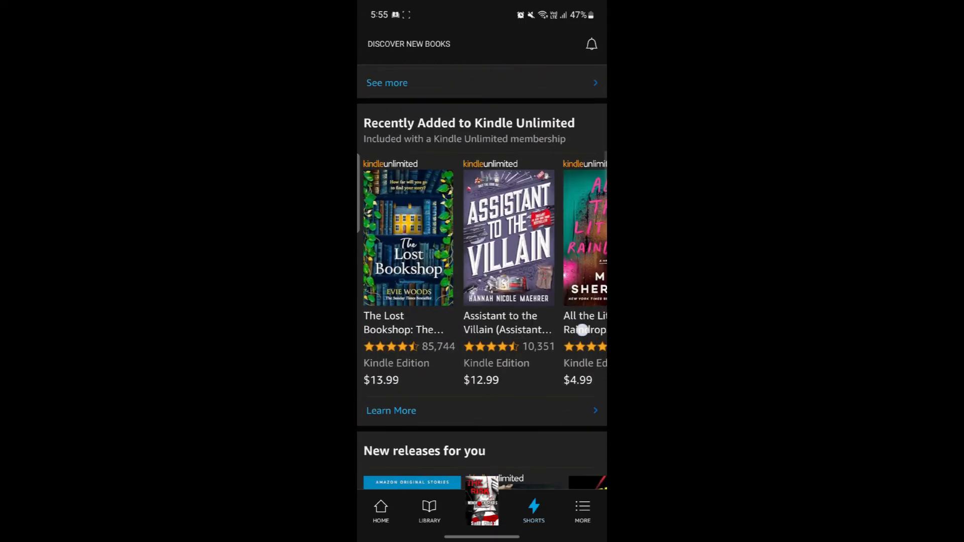
scroll("down", 3)
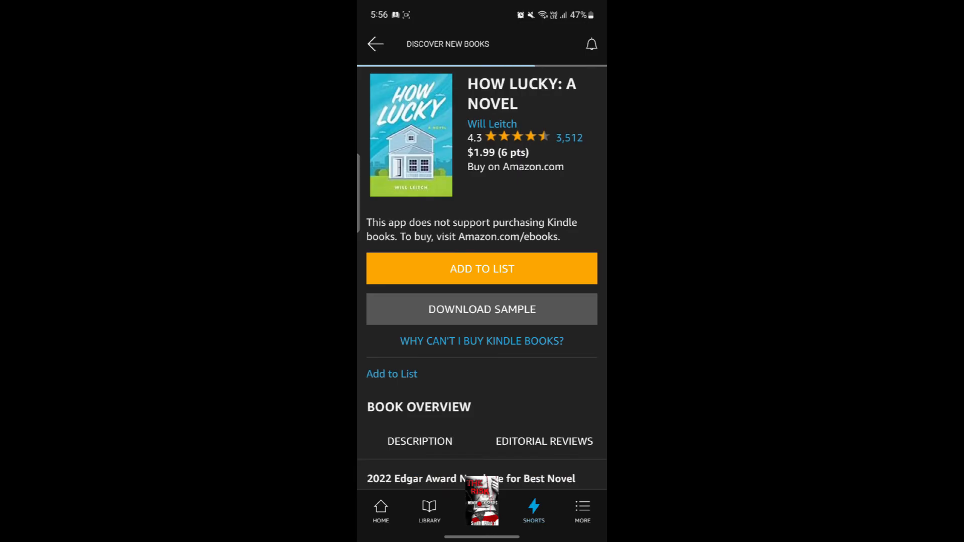
left_click(483, 309)
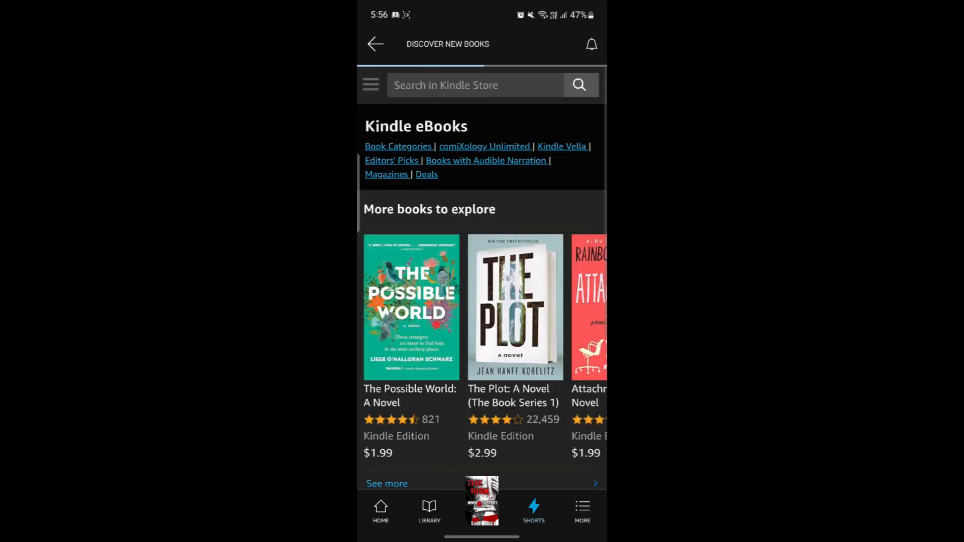
- View The Lioness of Morocco details, then show the More account options page
scroll("down", 3)
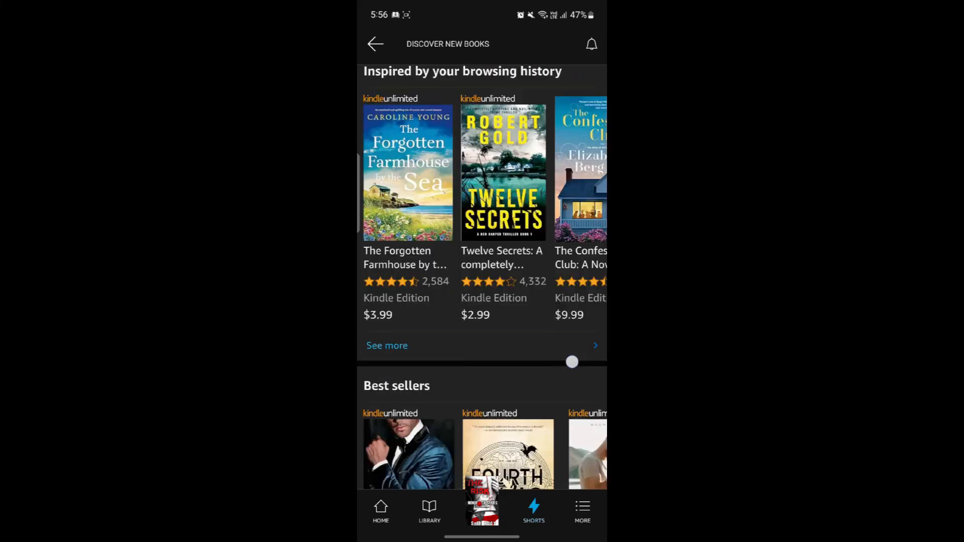
scroll("down", 3)
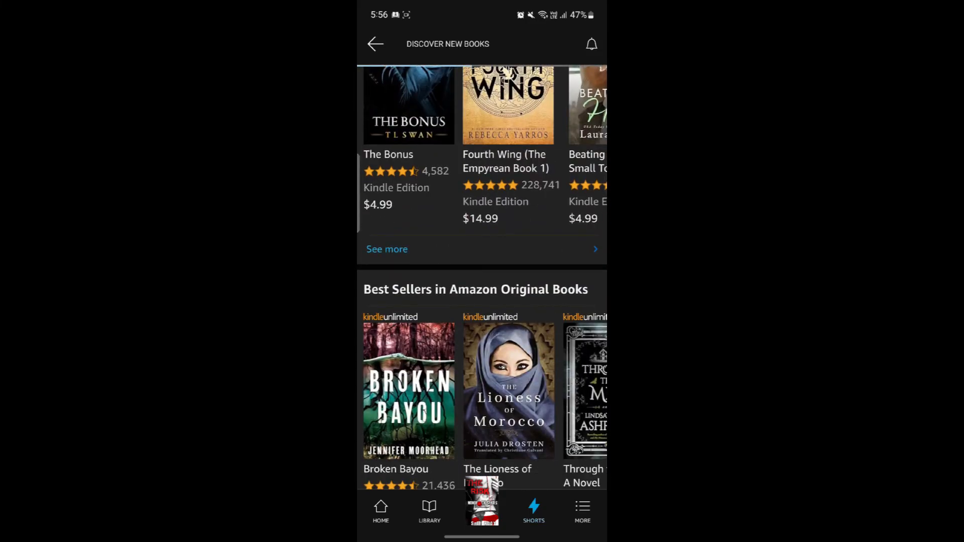
left_click(507, 389)
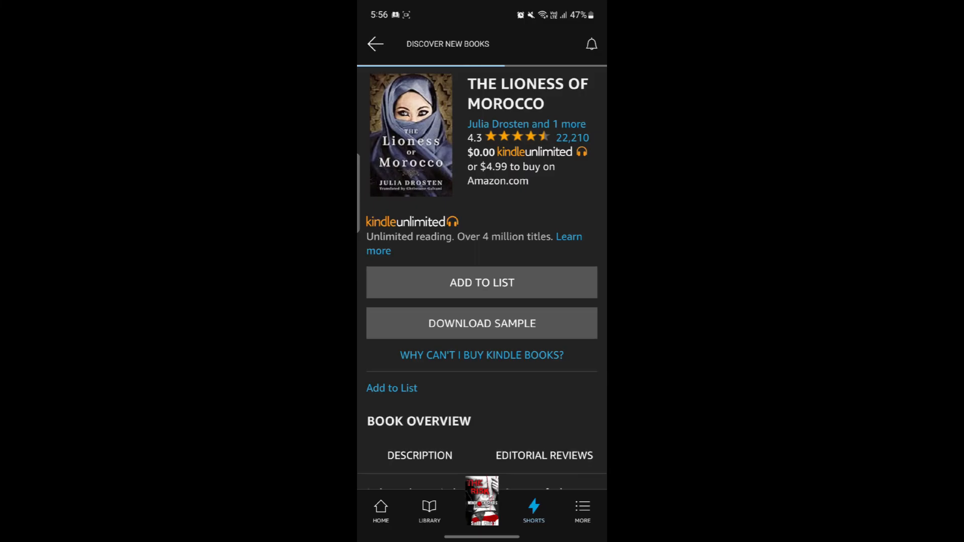
left_click(481, 500)
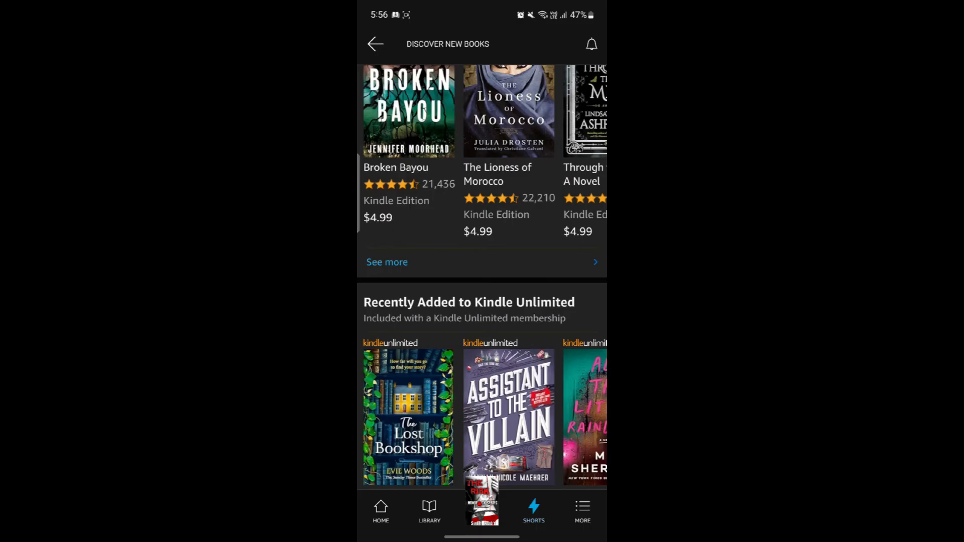
left_click(506, 513)
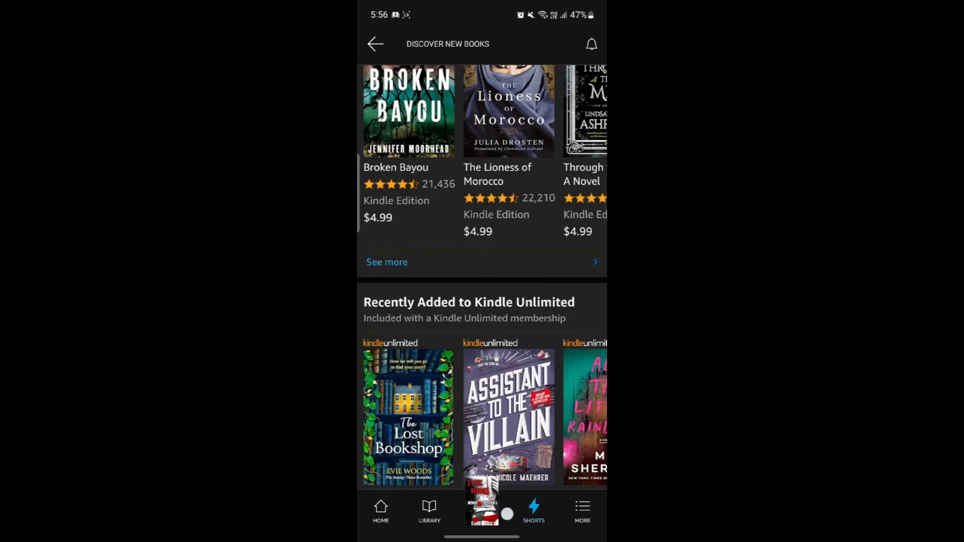
left_click(581, 510)
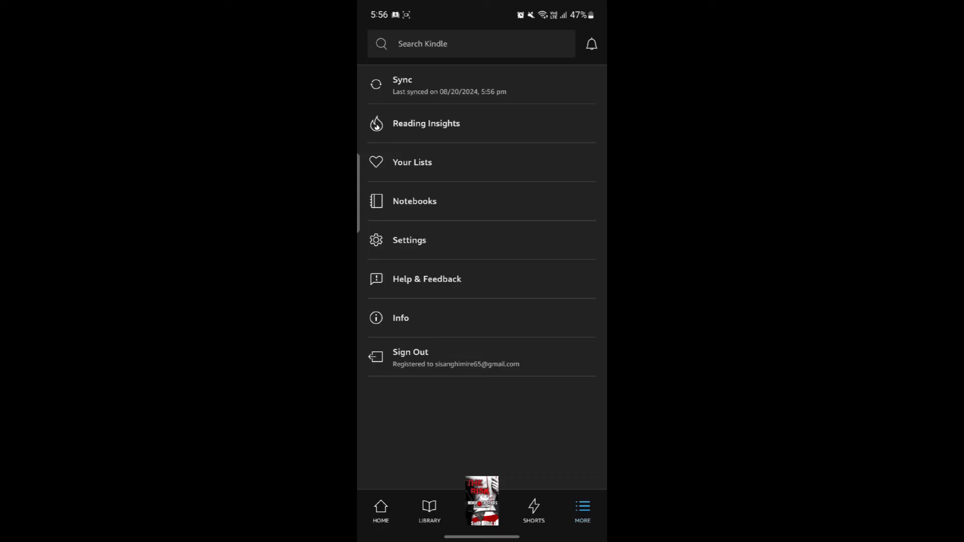
- Sync the library, then browse the empty Reading Insights and Your Lists pages
left_click(402, 84)
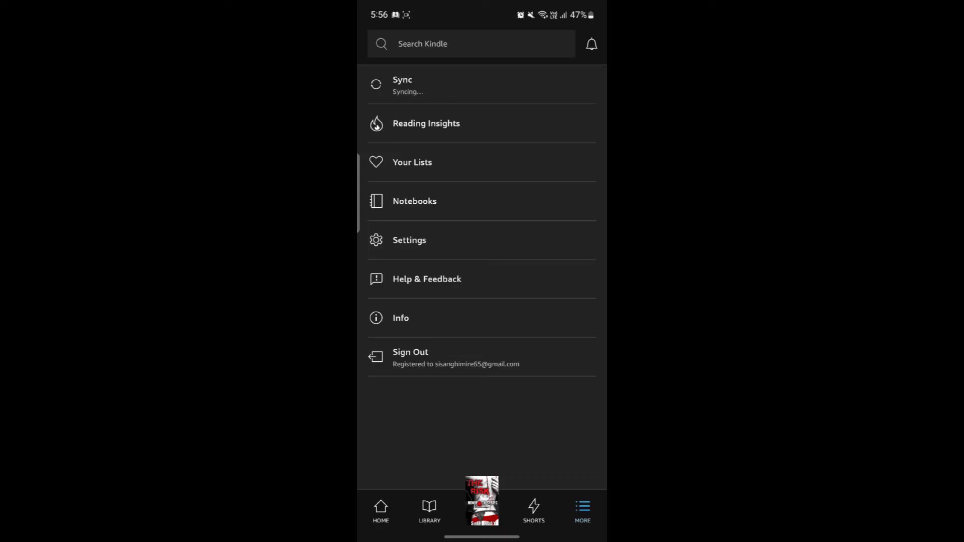
scroll("down", 3)
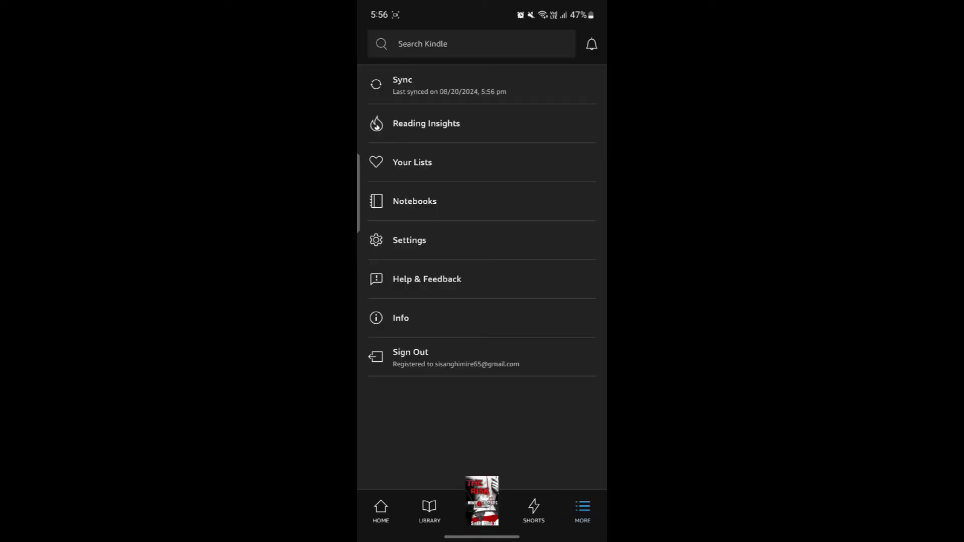
left_click(518, 133)
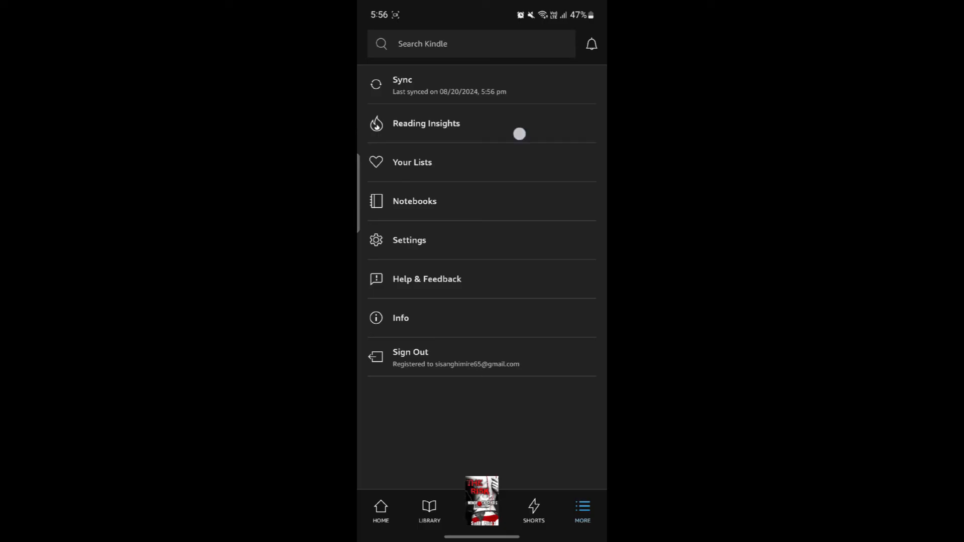
left_click(427, 123)
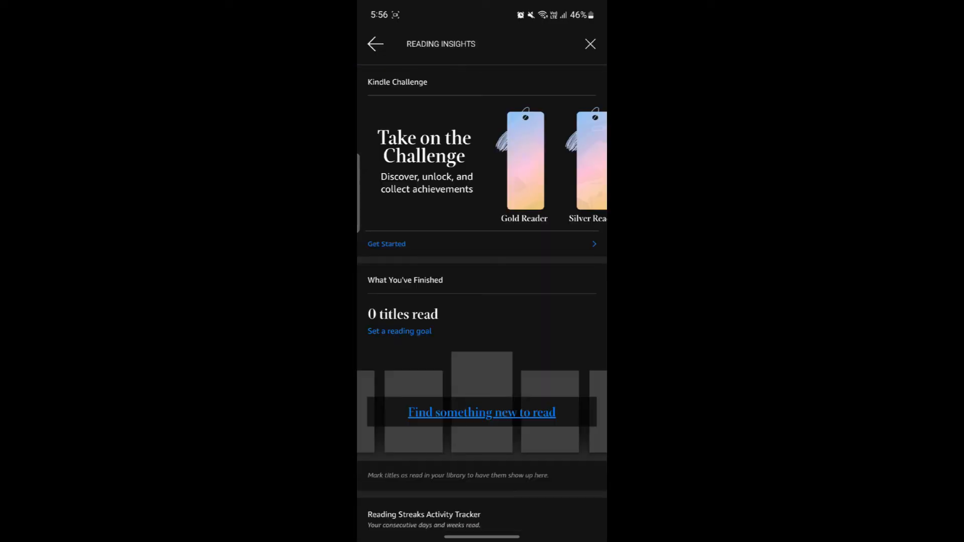
scroll("down", 3)
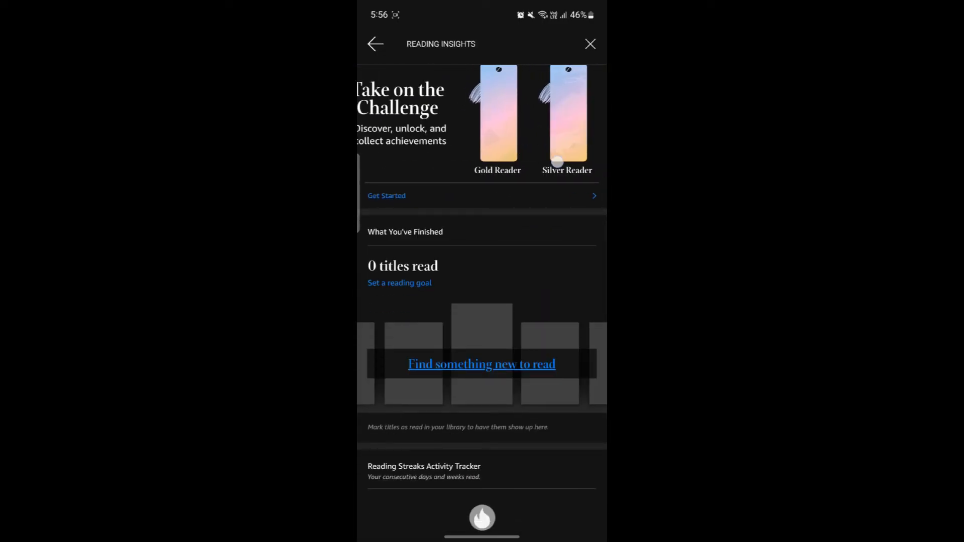
scroll("down", 3)
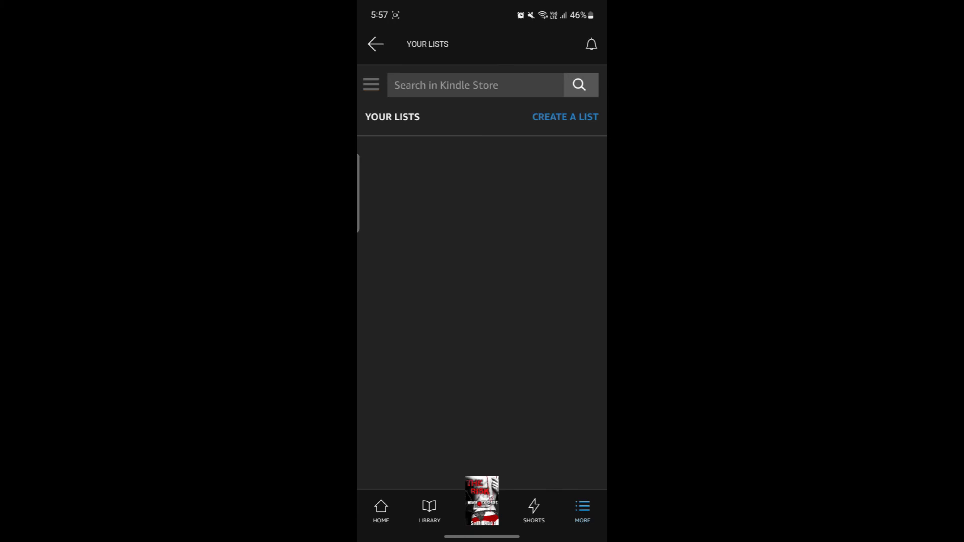
- Check the empty Notebooks page and land on the app's Settings page
left_click(565, 117)
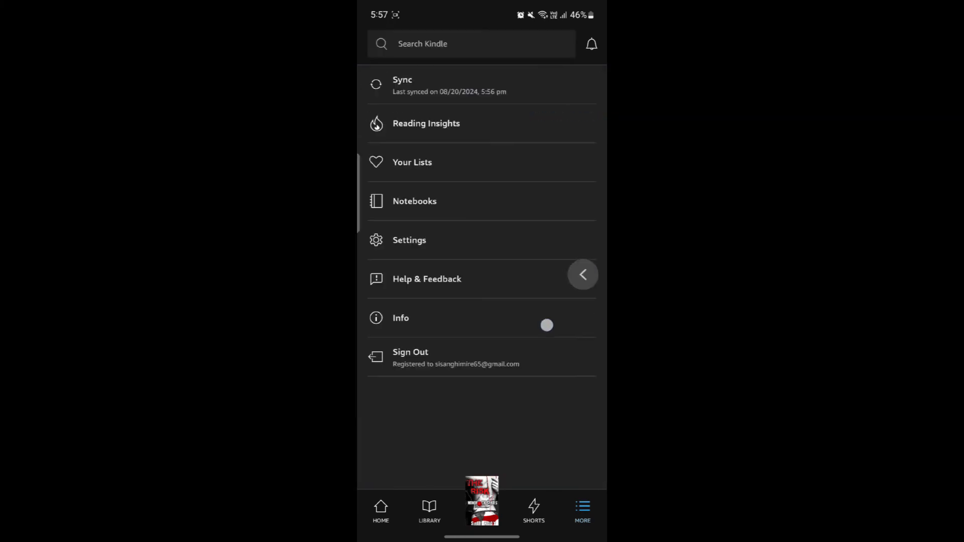
left_click(414, 201)
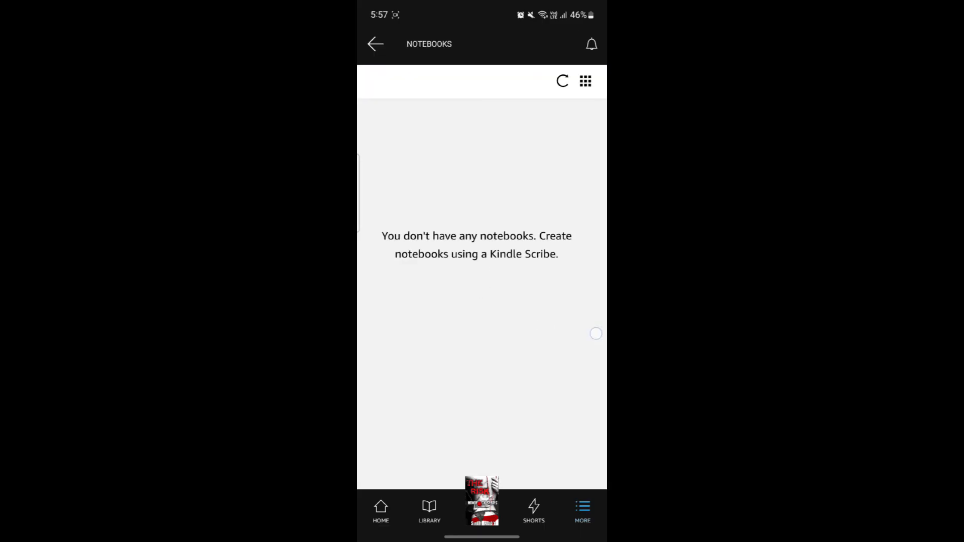
left_click(581, 511)
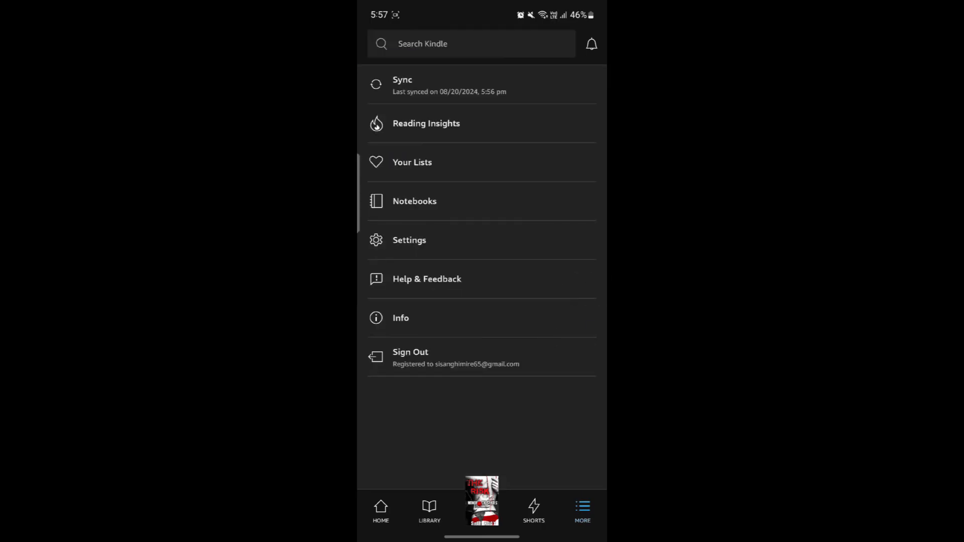
left_click(409, 240)
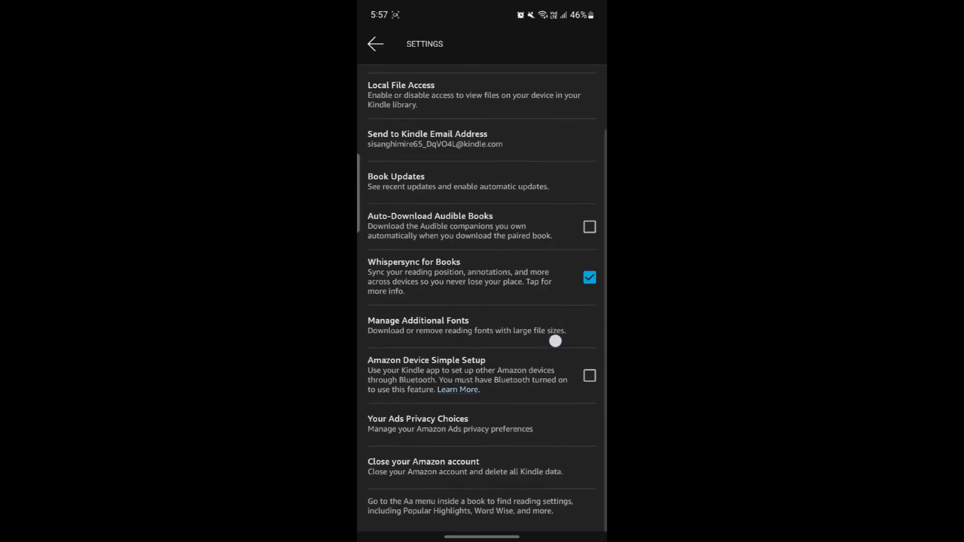
- Review Settings and the four downloadable extra fonts, then exit to the phone's home screen
left_click(375, 43)
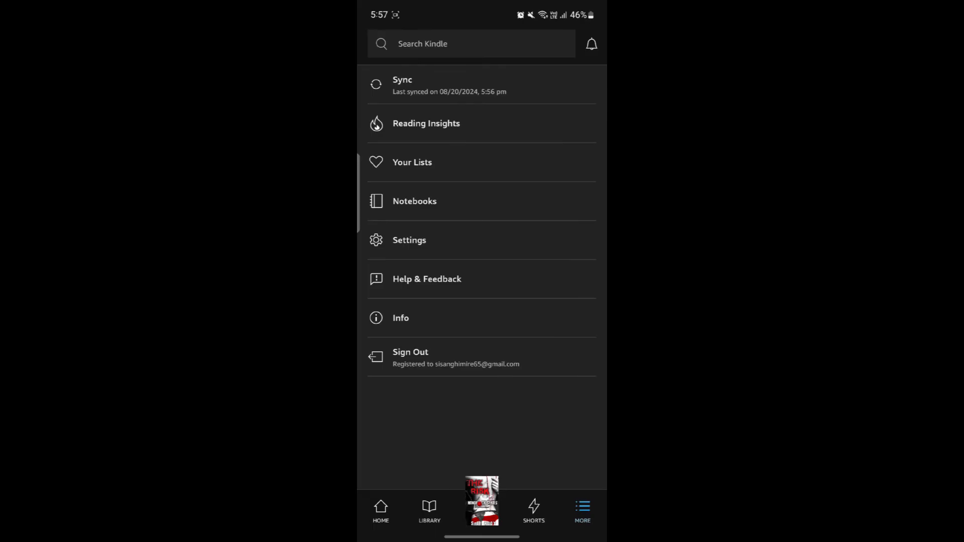
left_click(408, 241)
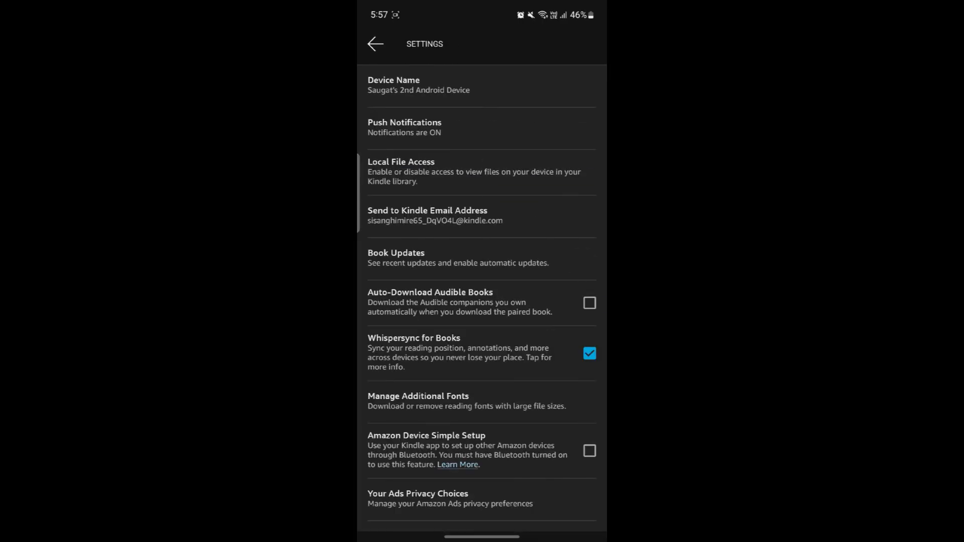
scroll("down", 3)
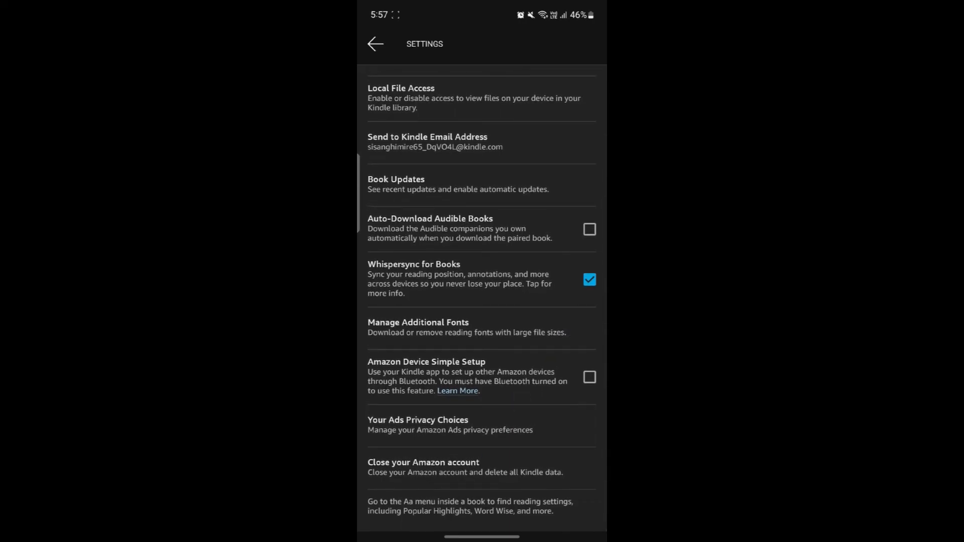
left_click(419, 327)
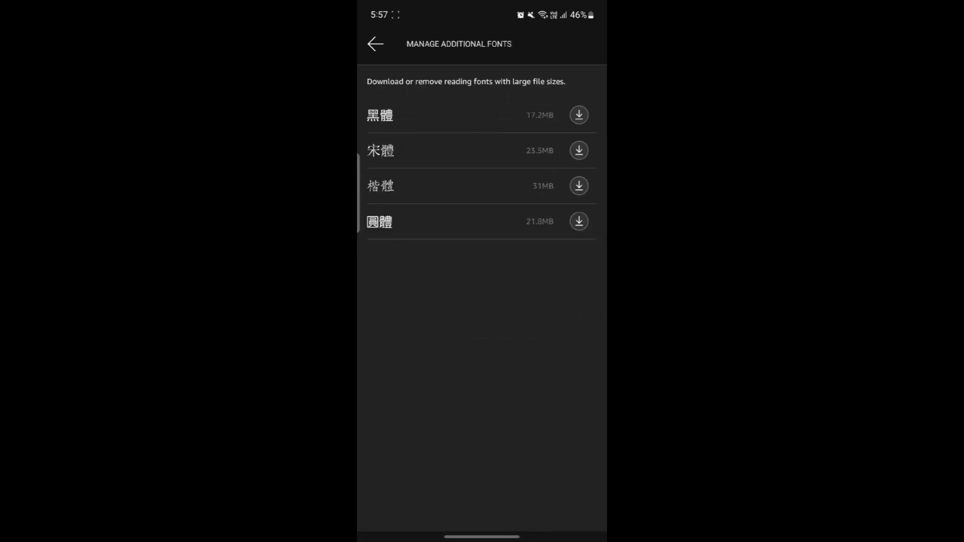
left_click(375, 44)
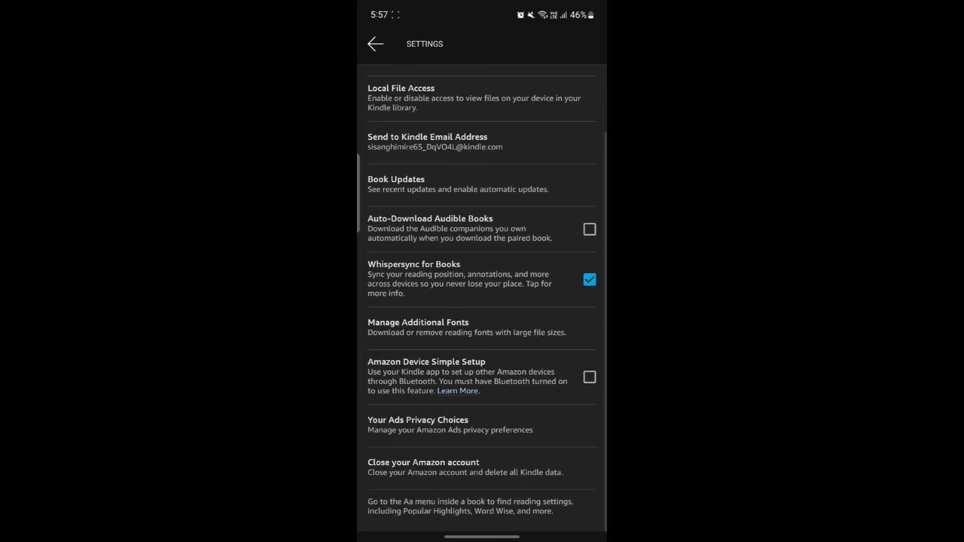
left_click(423, 467)
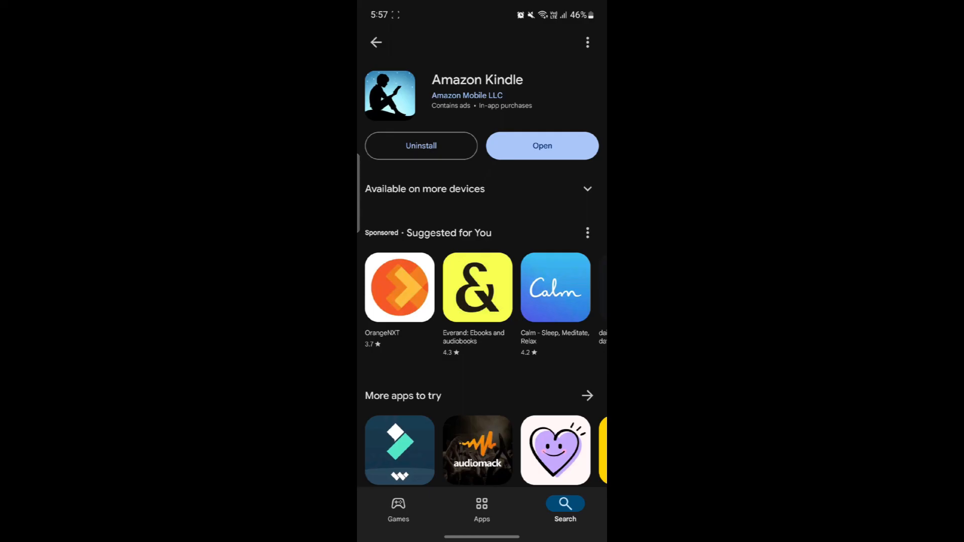
key("Home")
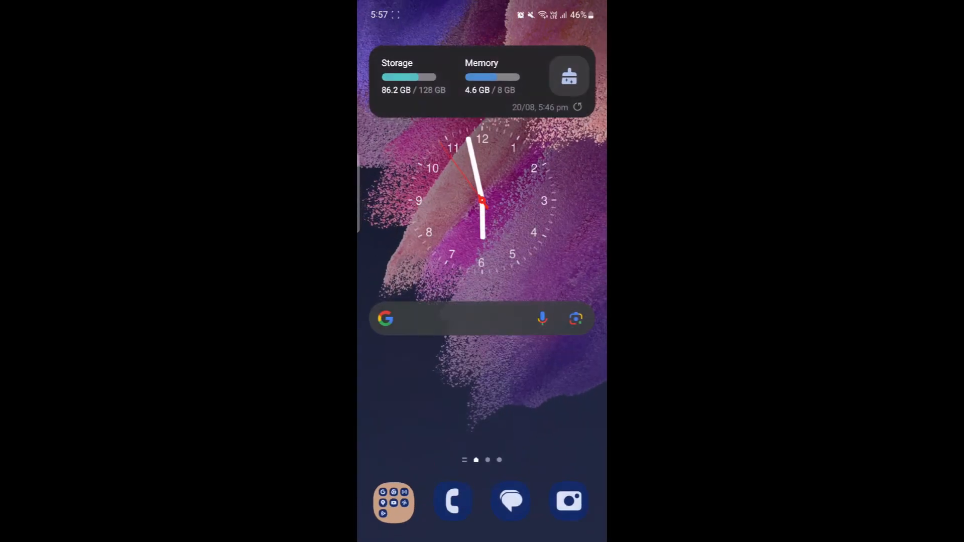